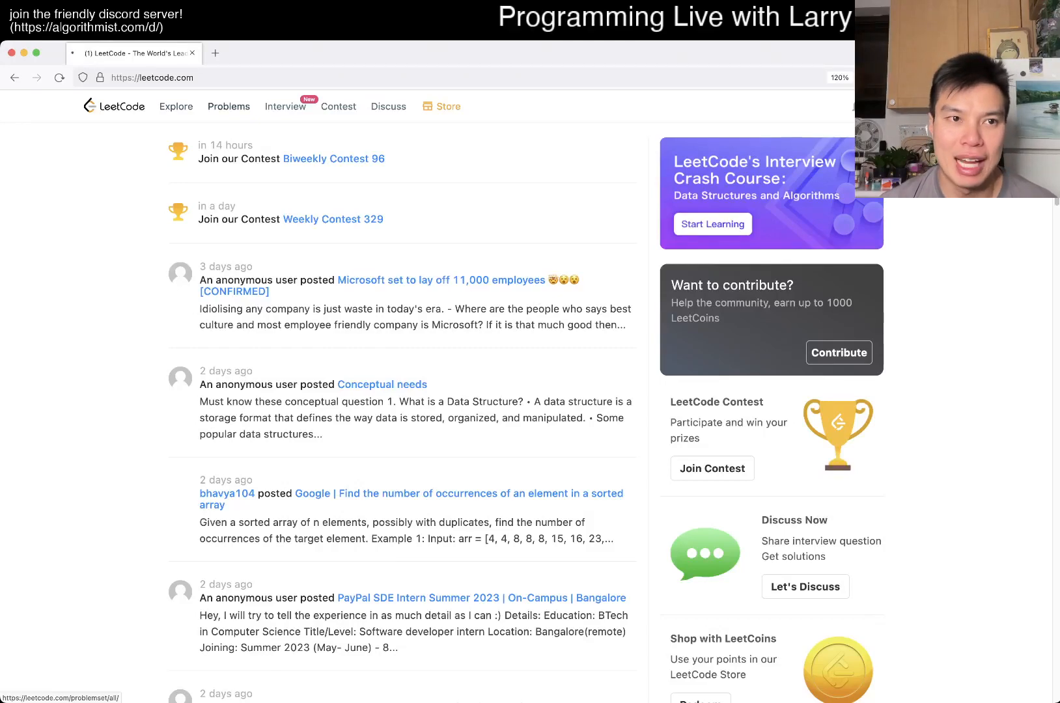
Step: Open problem 93 Restore IP Addresses from the Problems list
click(228, 107)
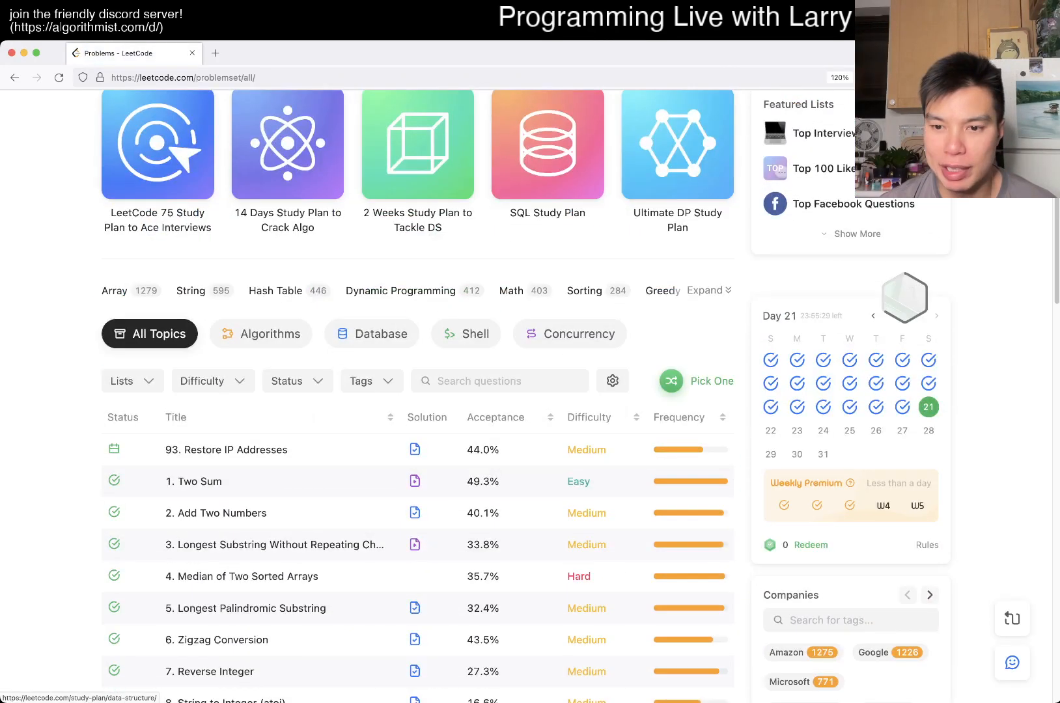
click(226, 450)
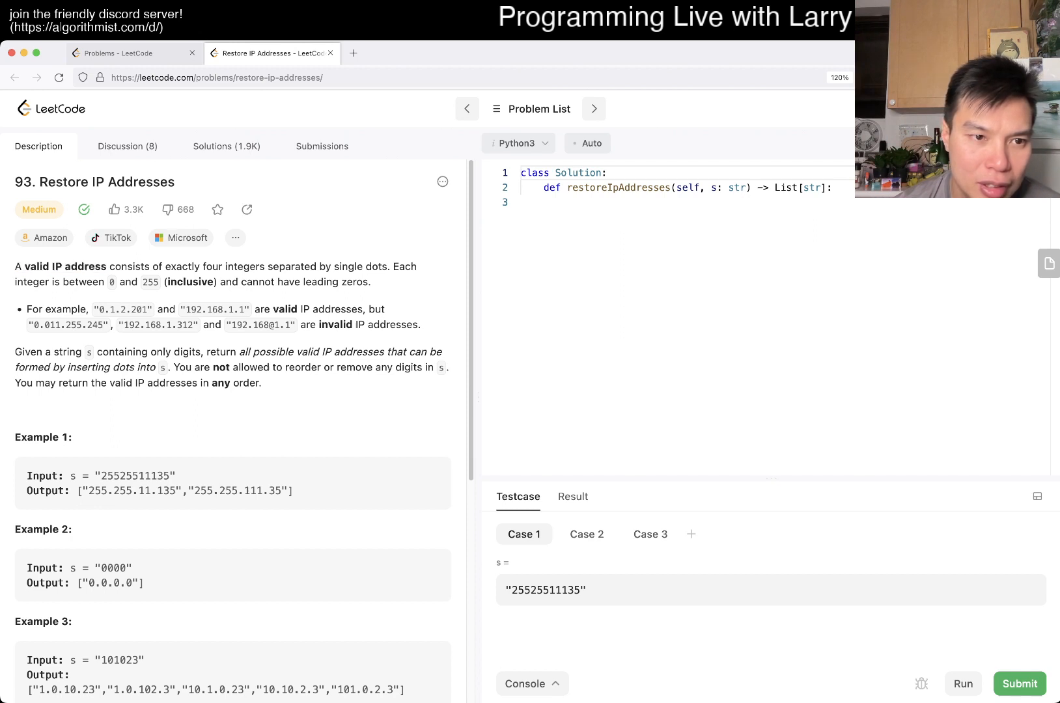
drag(190, 324, 419, 325)
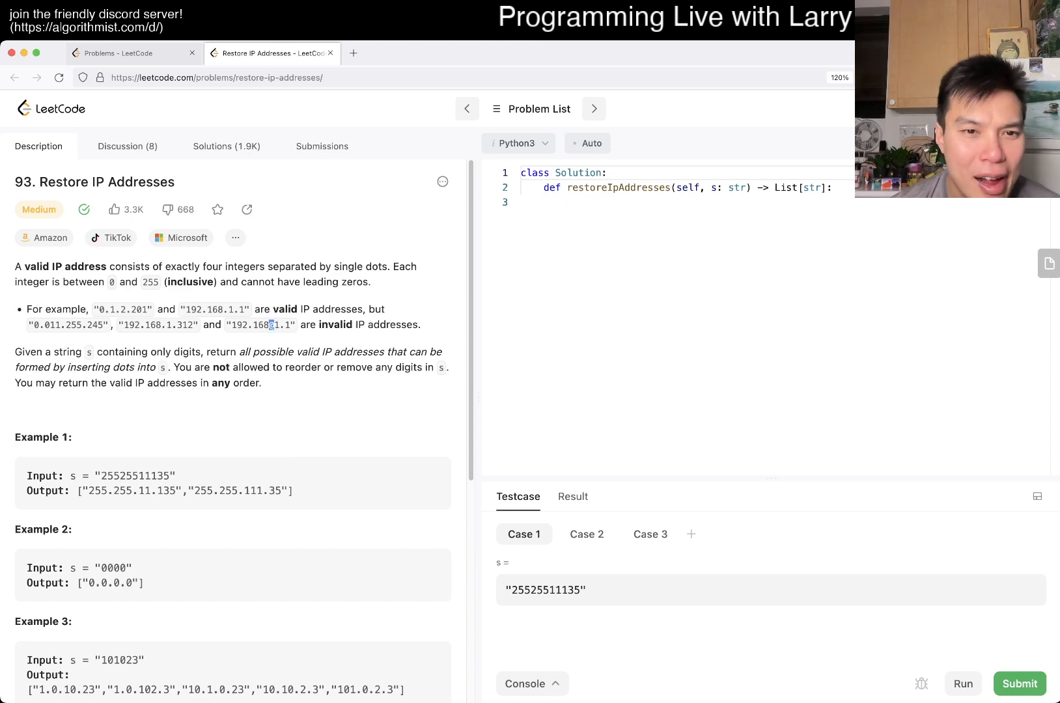
scroll(down, 3)
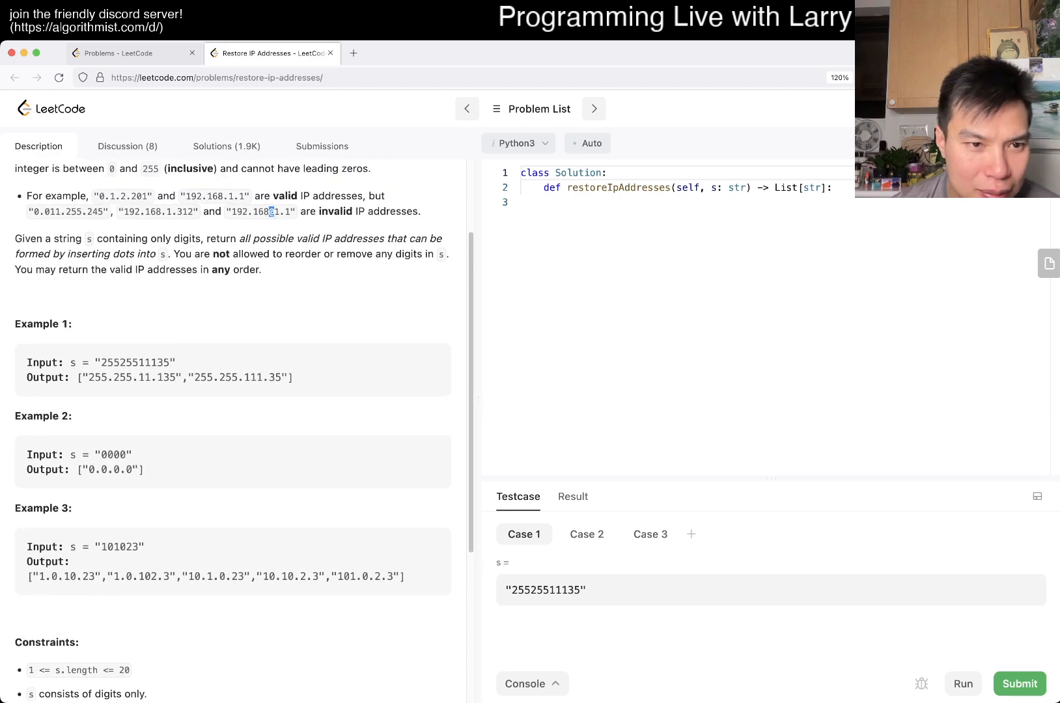
double_click(245, 238)
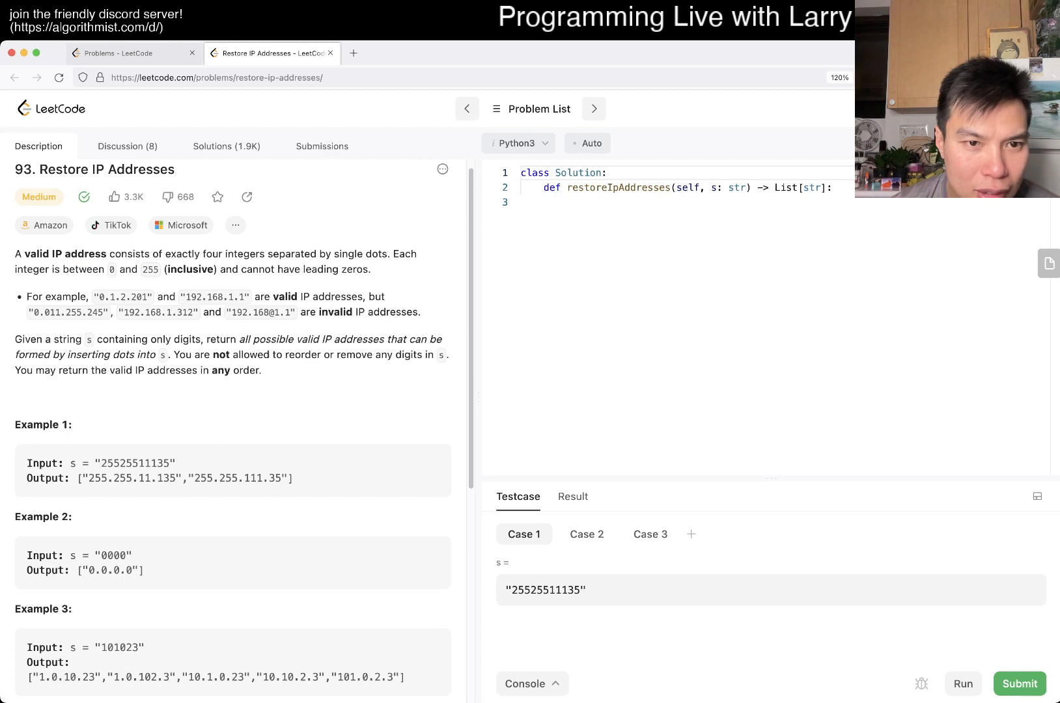
scroll(down, 3)
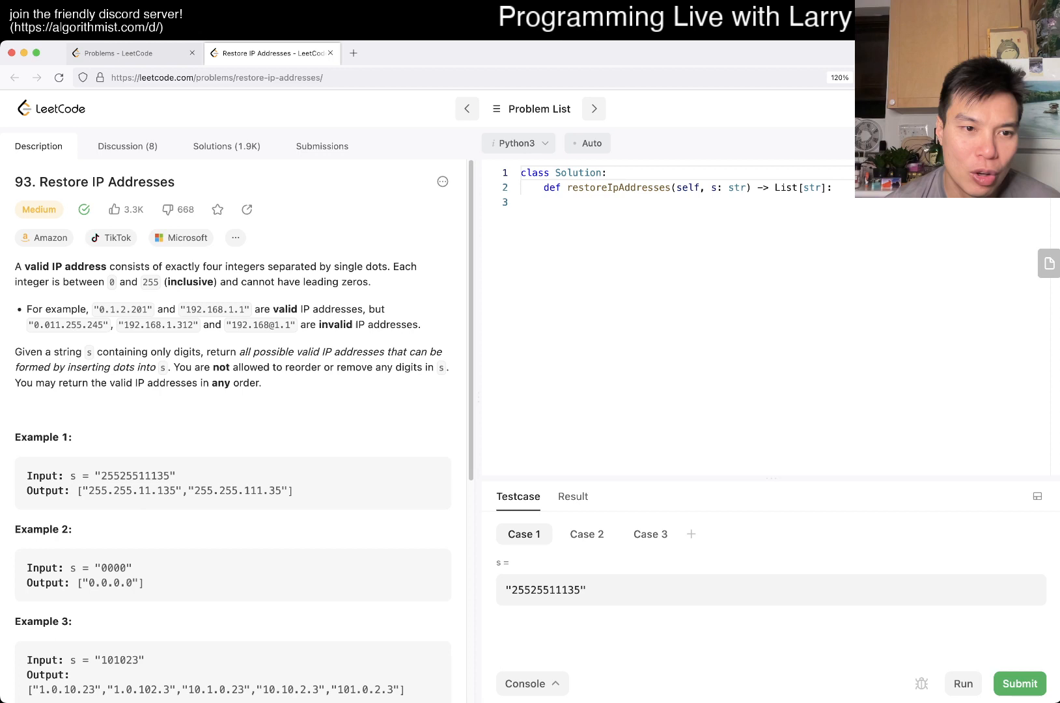
drag(81, 383, 200, 383)
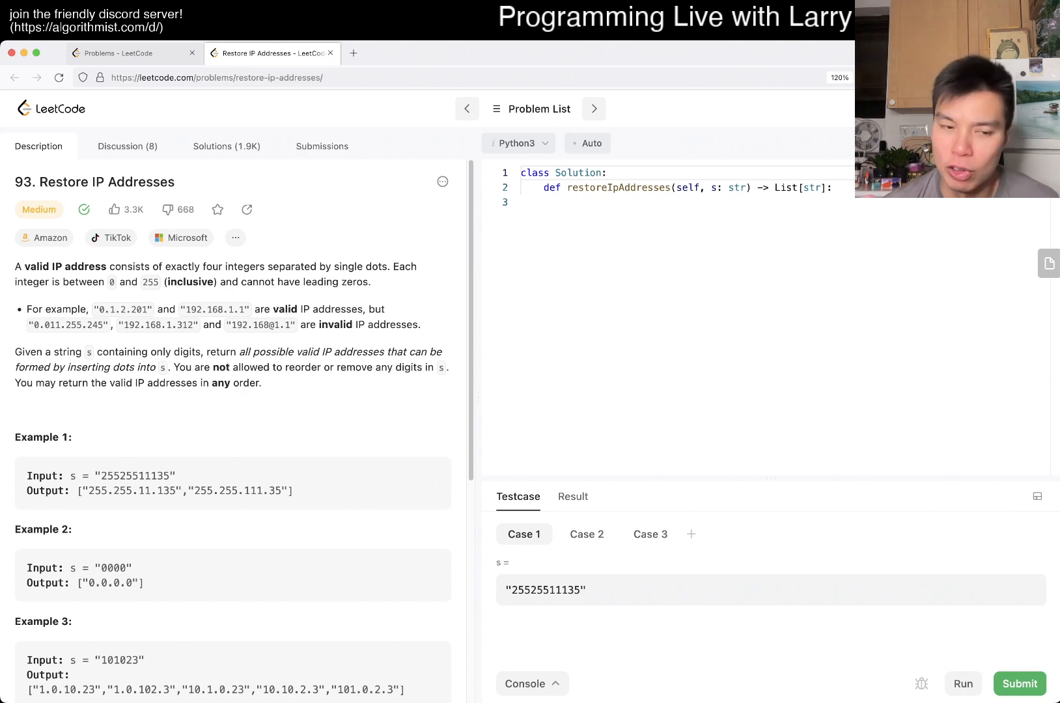
scroll(down, 3)
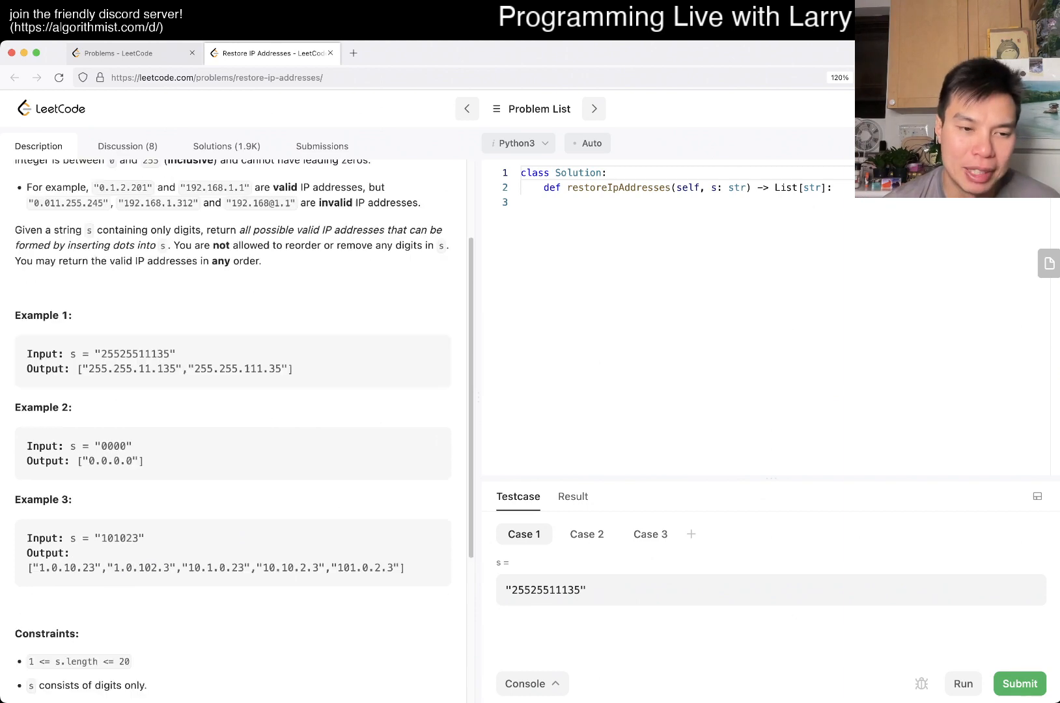
scroll(down, 3)
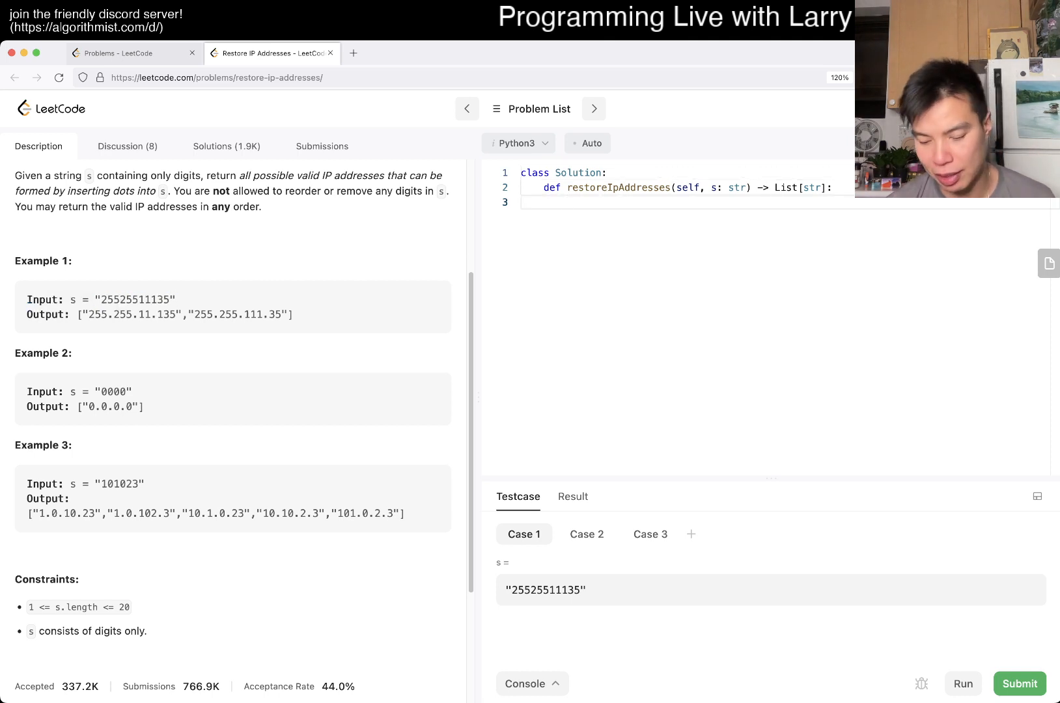
text(""")
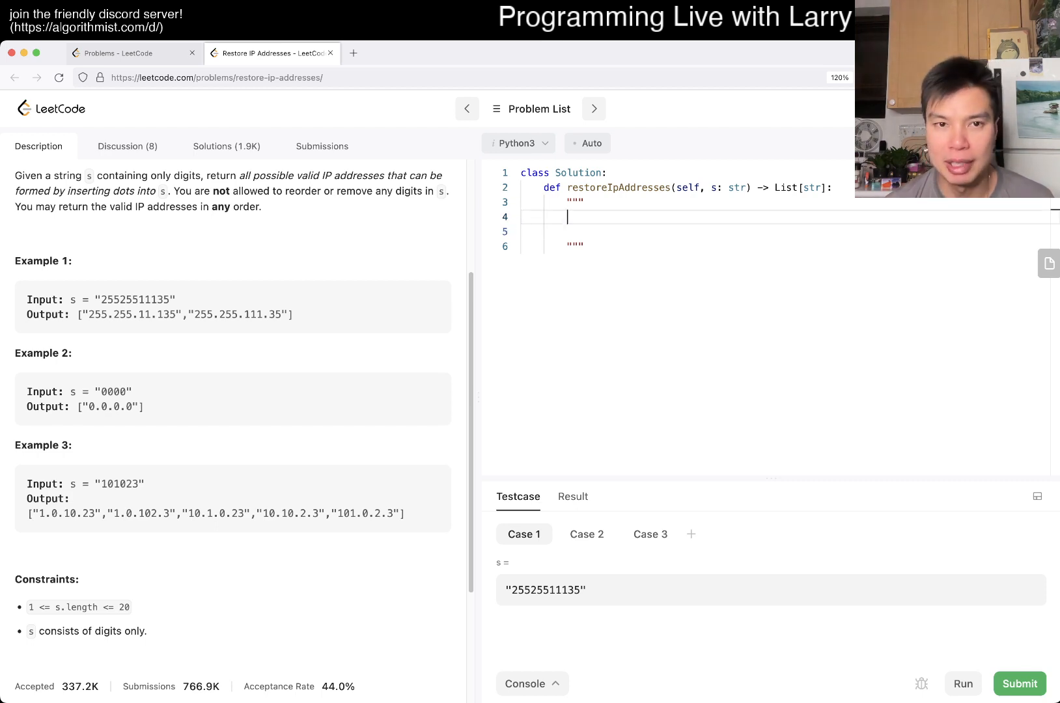
text(25525511135)
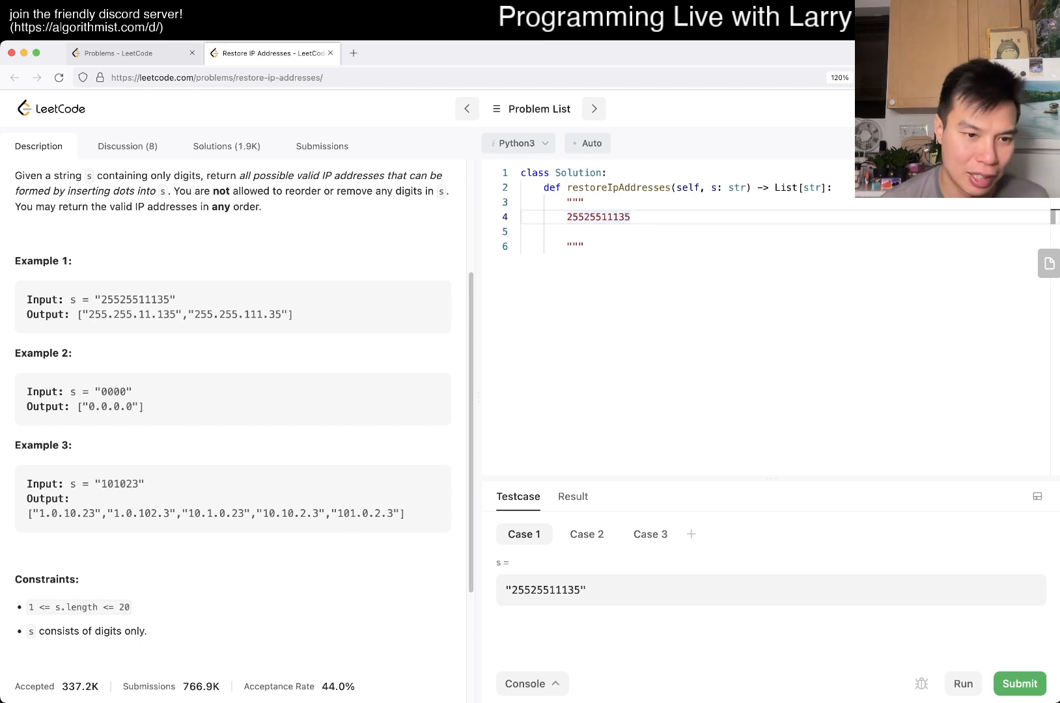
double_click(598, 216)
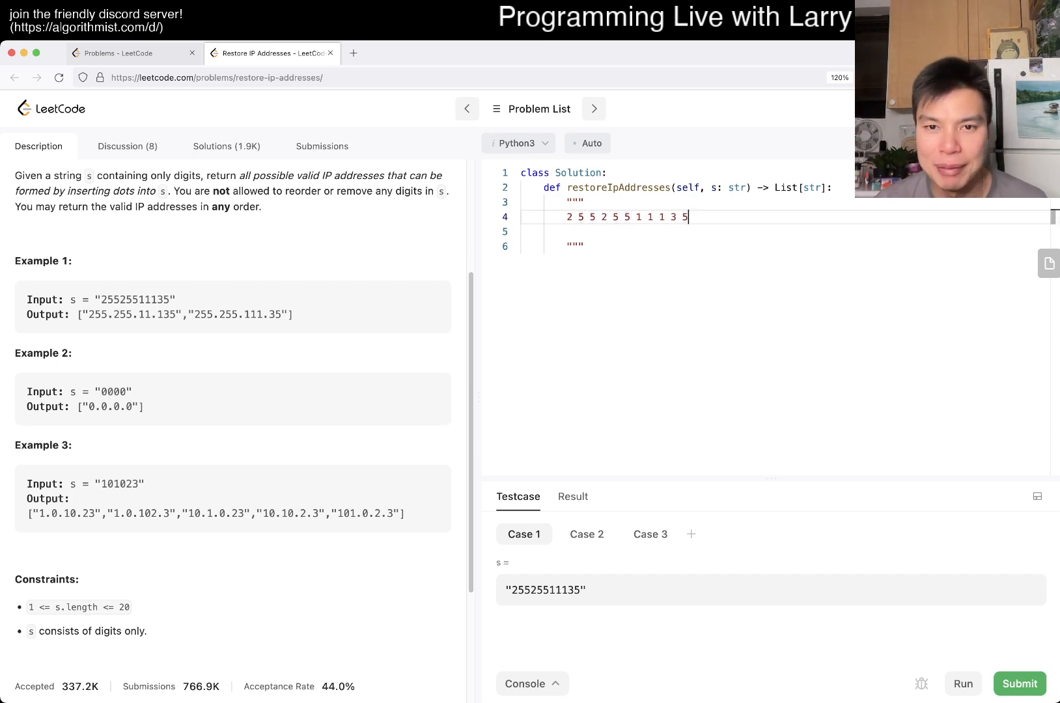
text(.)
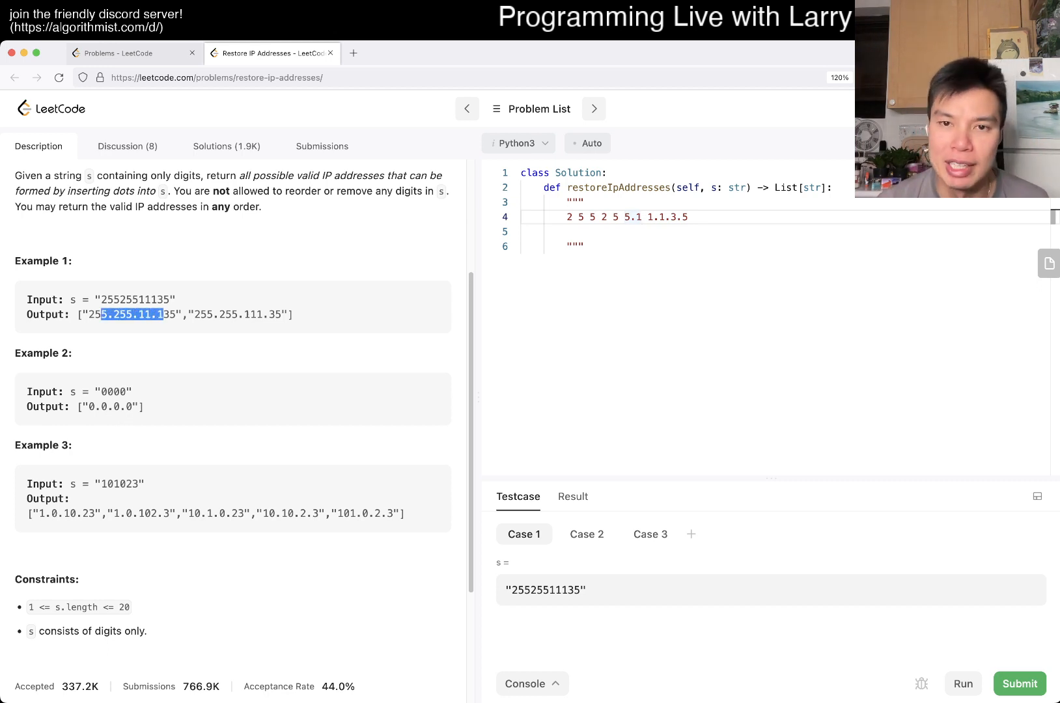
key(enter)
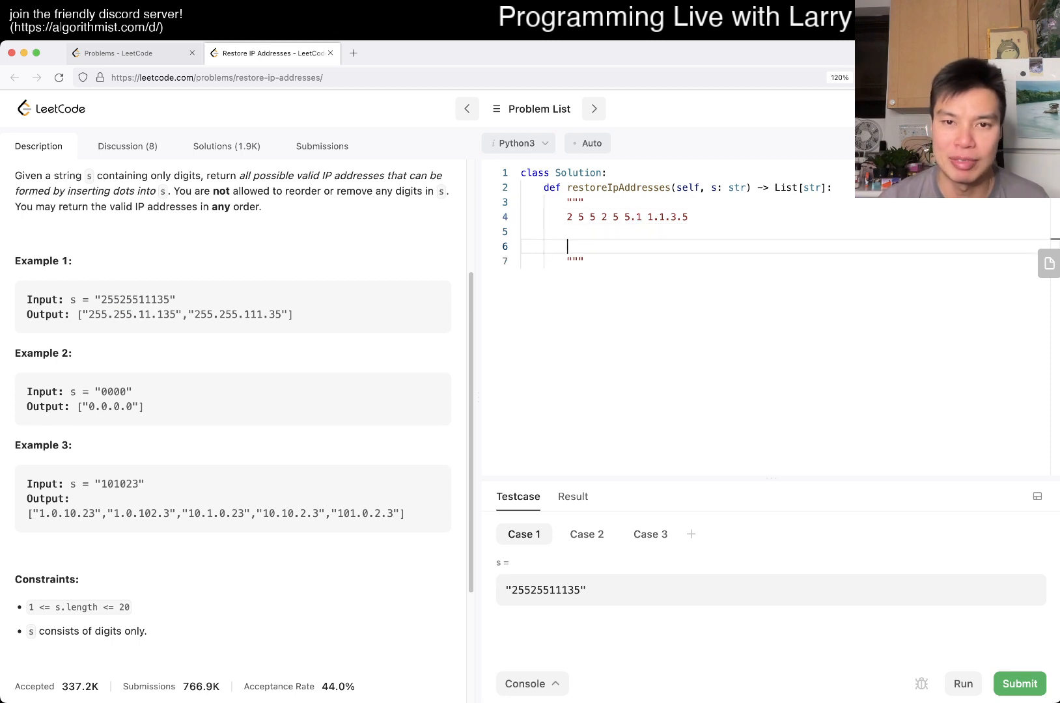
Step: Note in the docstring: 19 spaces, 3 dots -> 19 choose 3 options
text(19 spaces,)
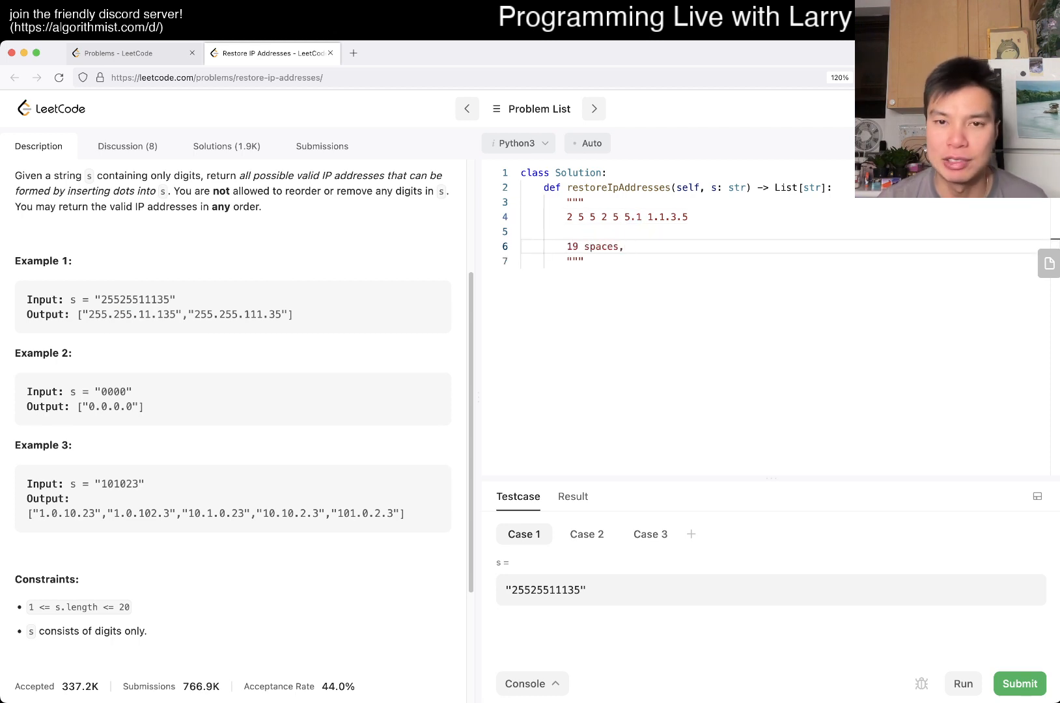
text(3 dots -> (1))
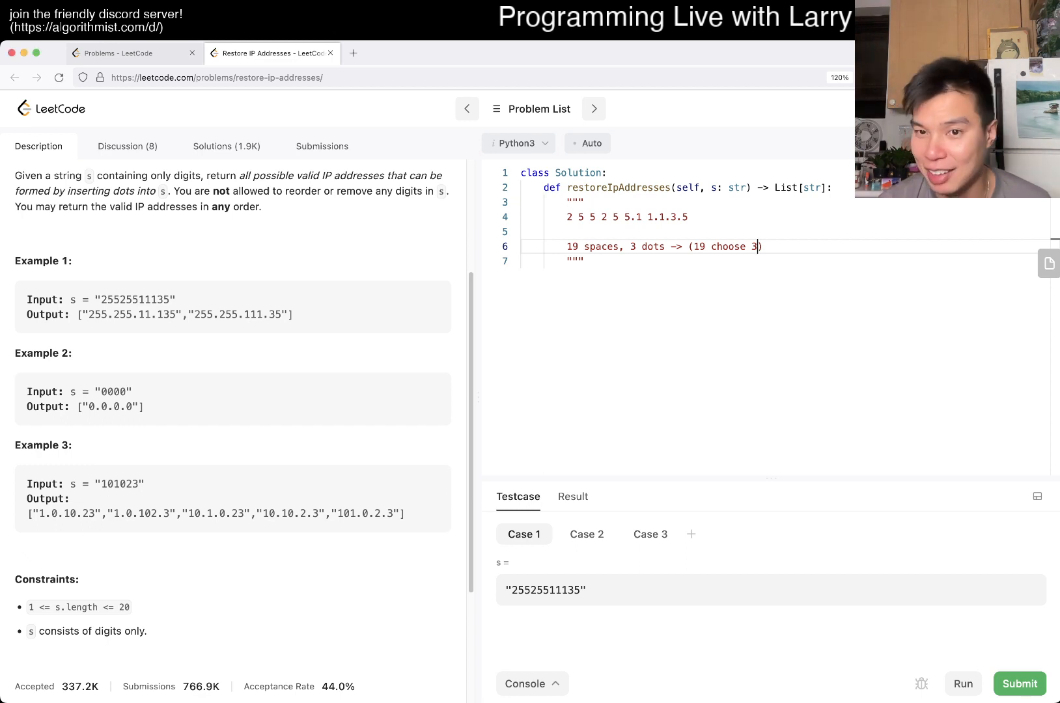
text(-> definitely bruteforceable)
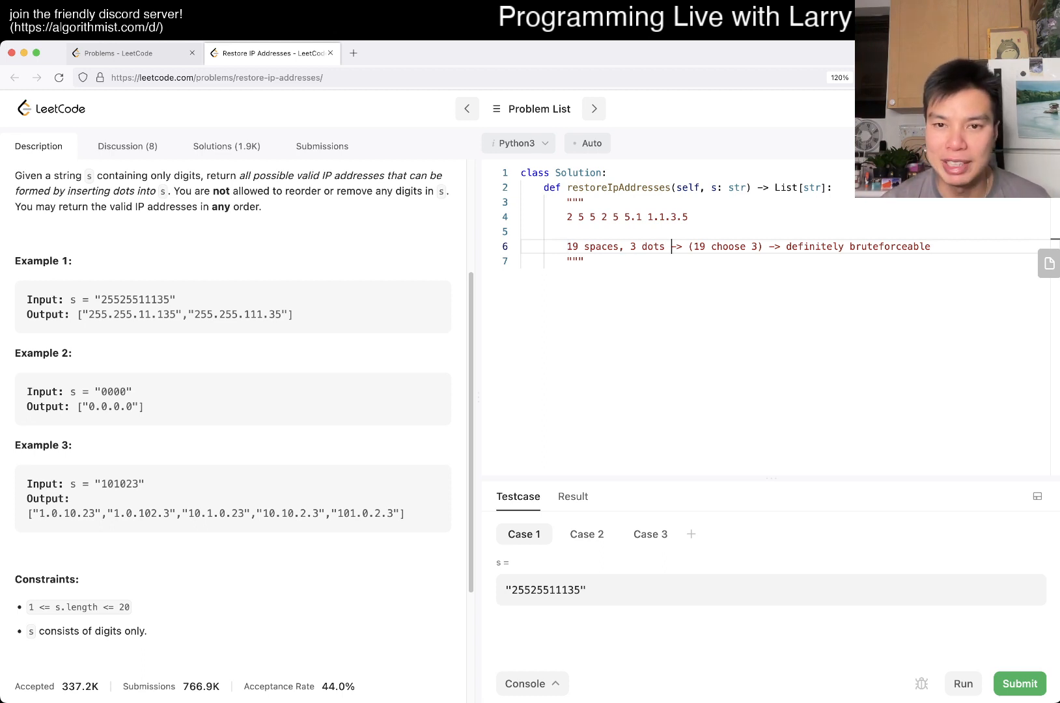
Step: Jot the 19*18*17 over 3*2*1 working, then drop it as definitely bruteforceable and close the docstring
text(19 * 18 * 17)
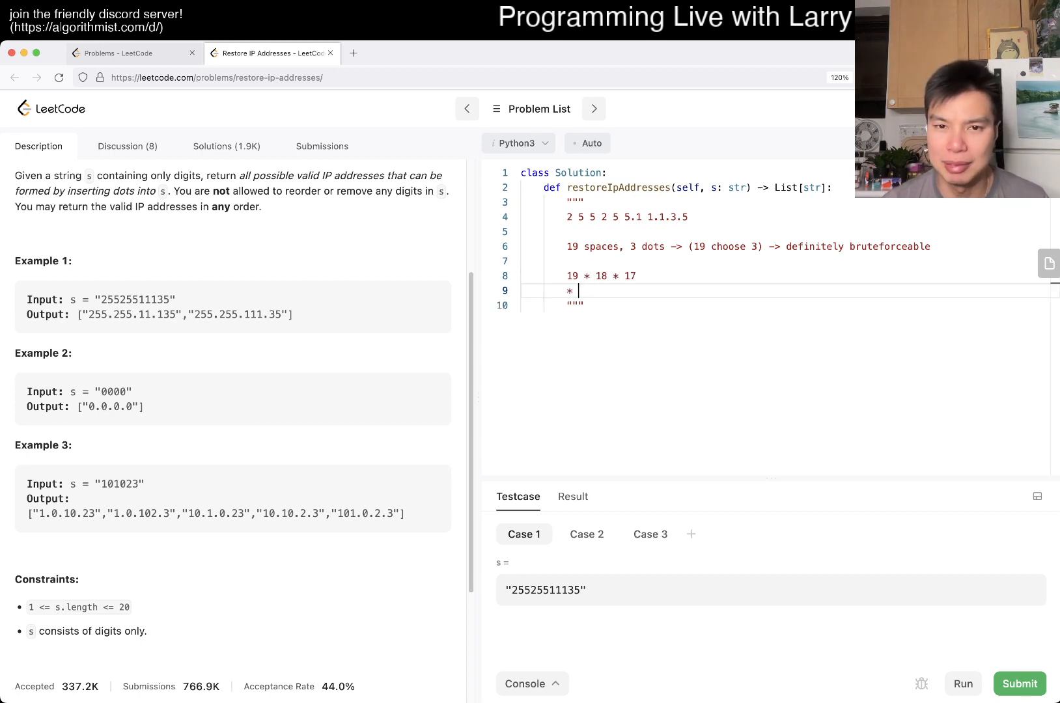
key(Backspace)
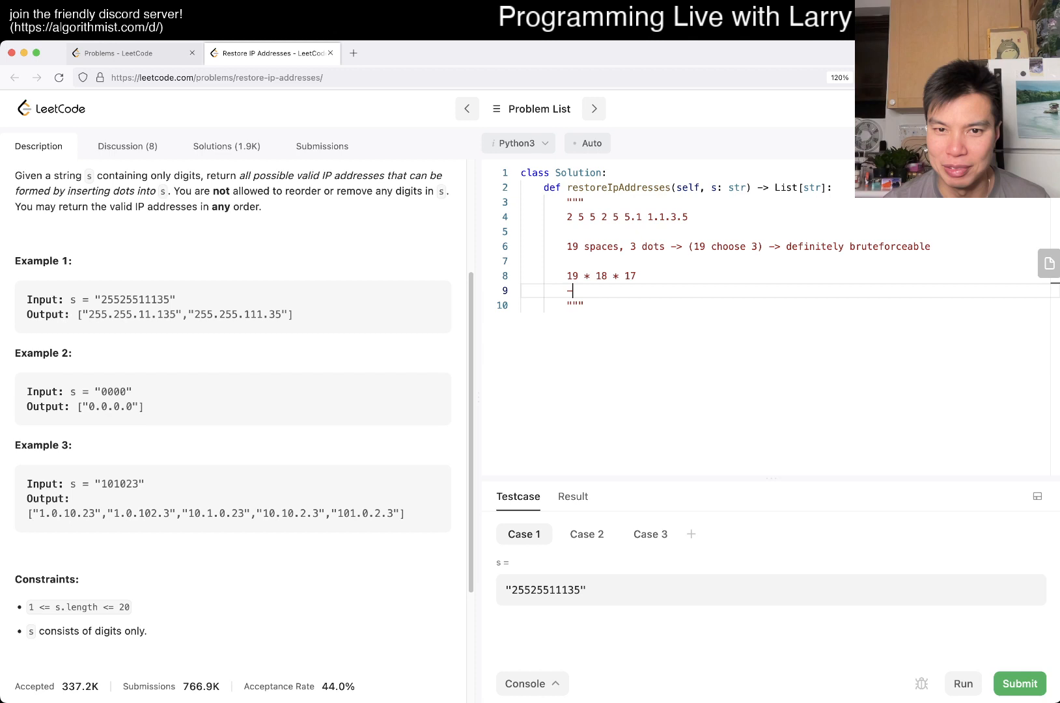
text(------------)
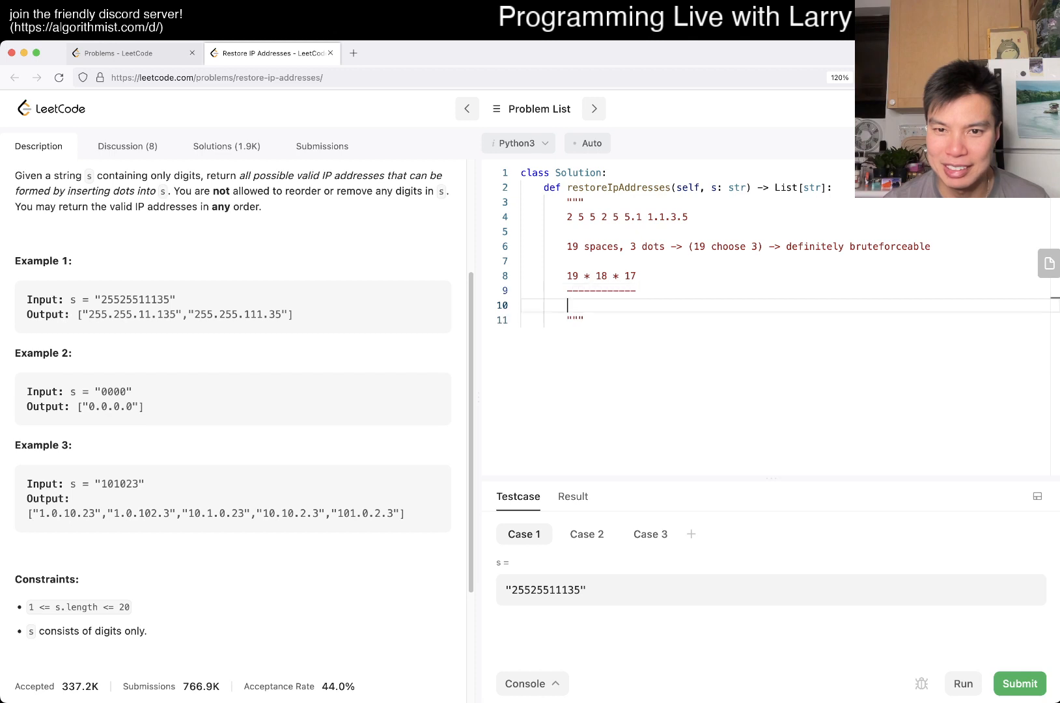
text(3 * 2 * 1)
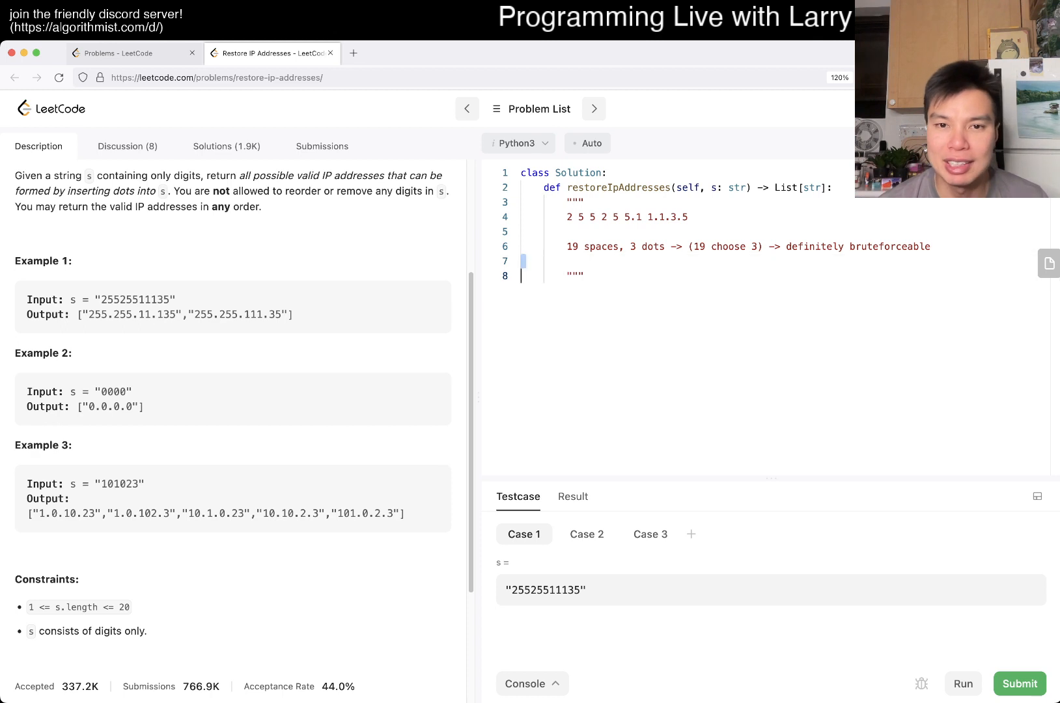
key(Enter)
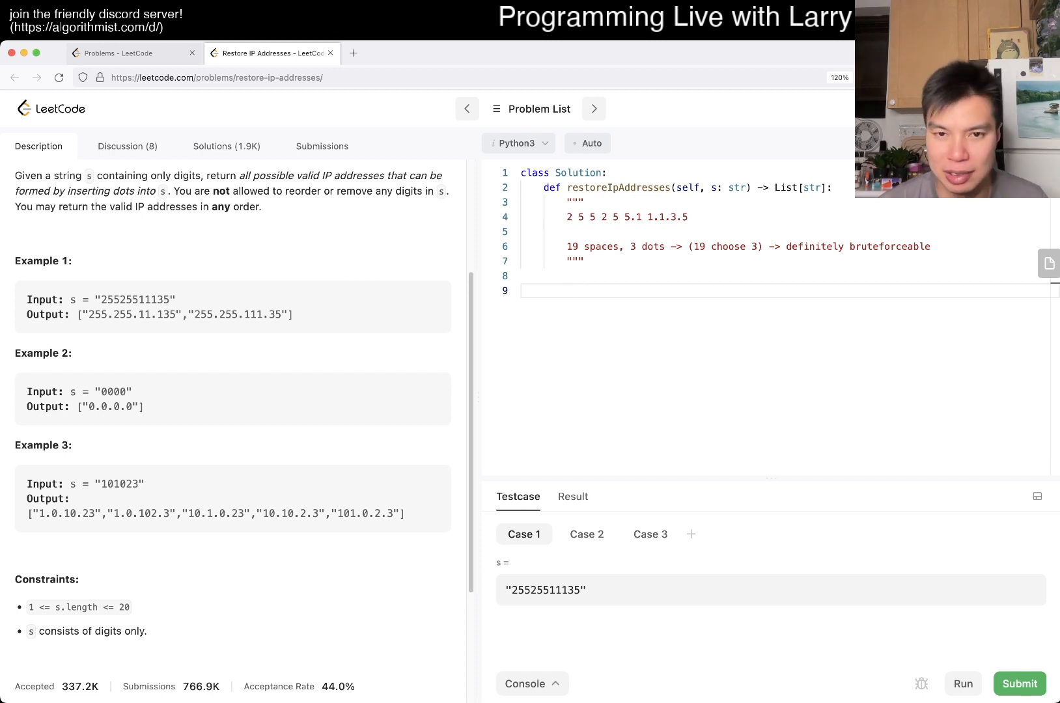
Step: Define ans = [] and a nested recurse(index, left, current) helper header
text(ans = [])
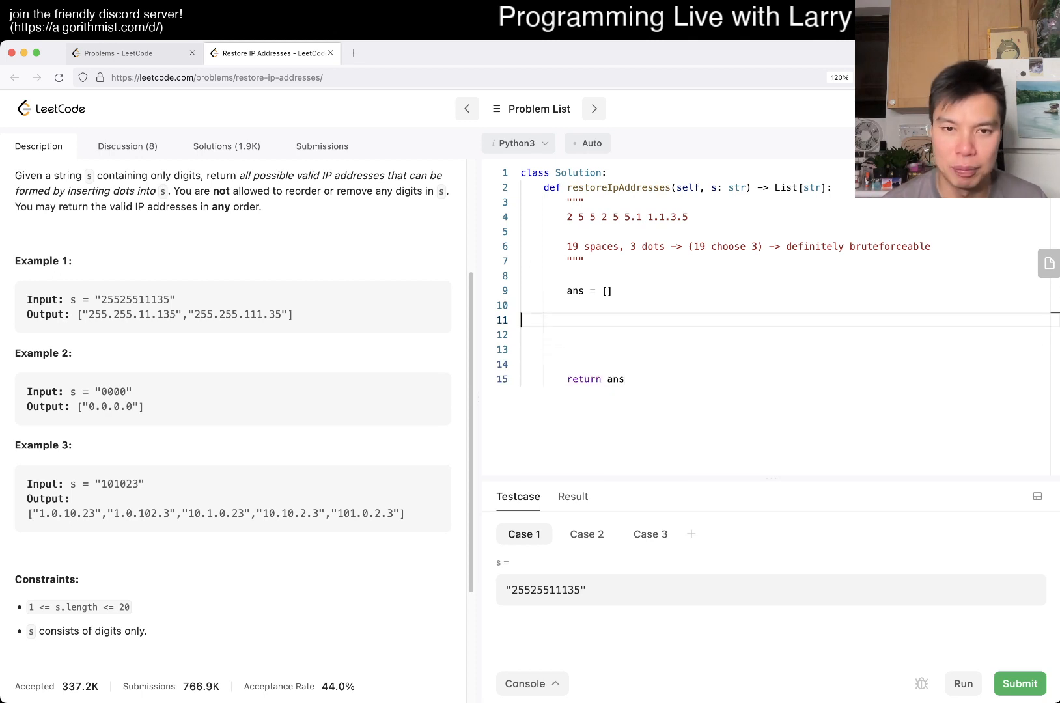
key(enter)
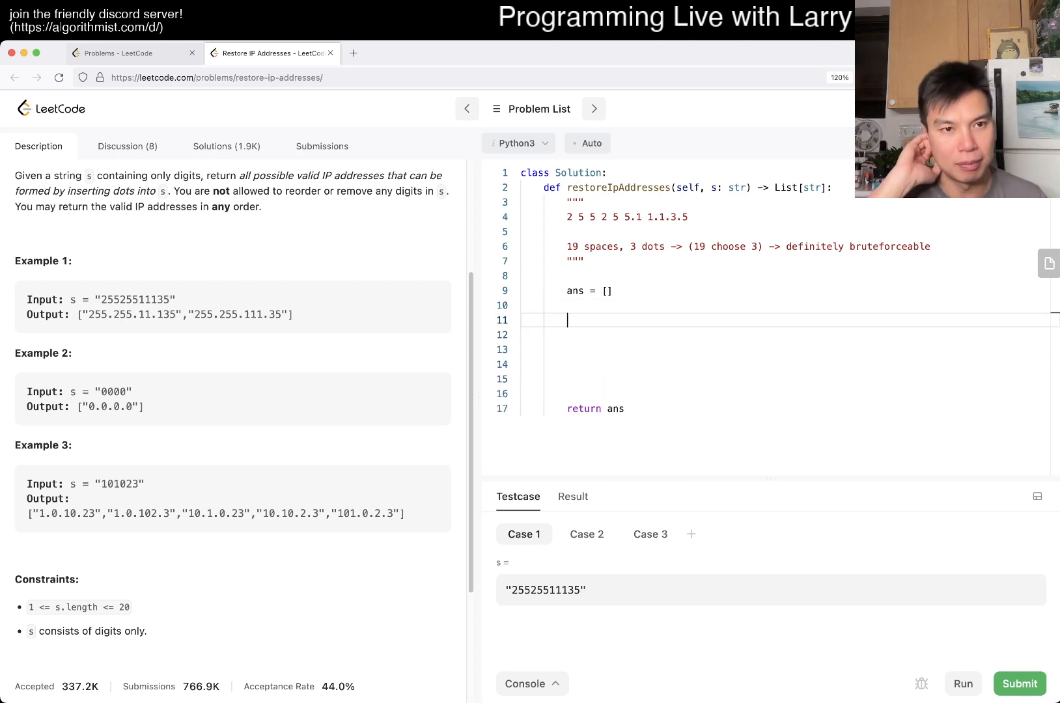
text(d)
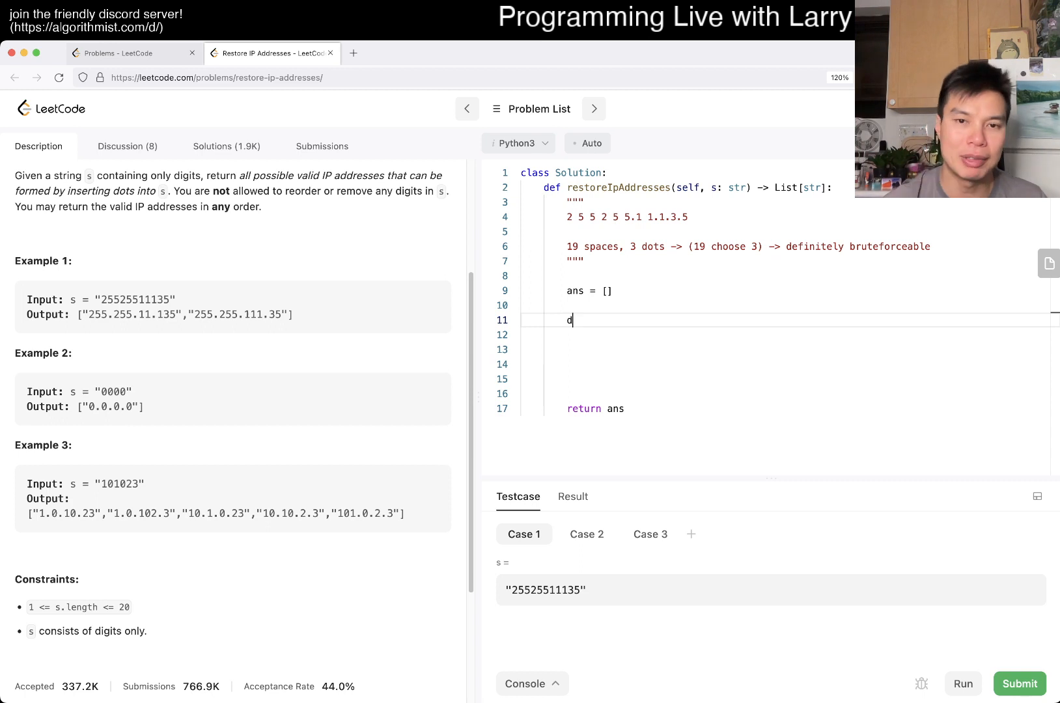
text(def recurse()
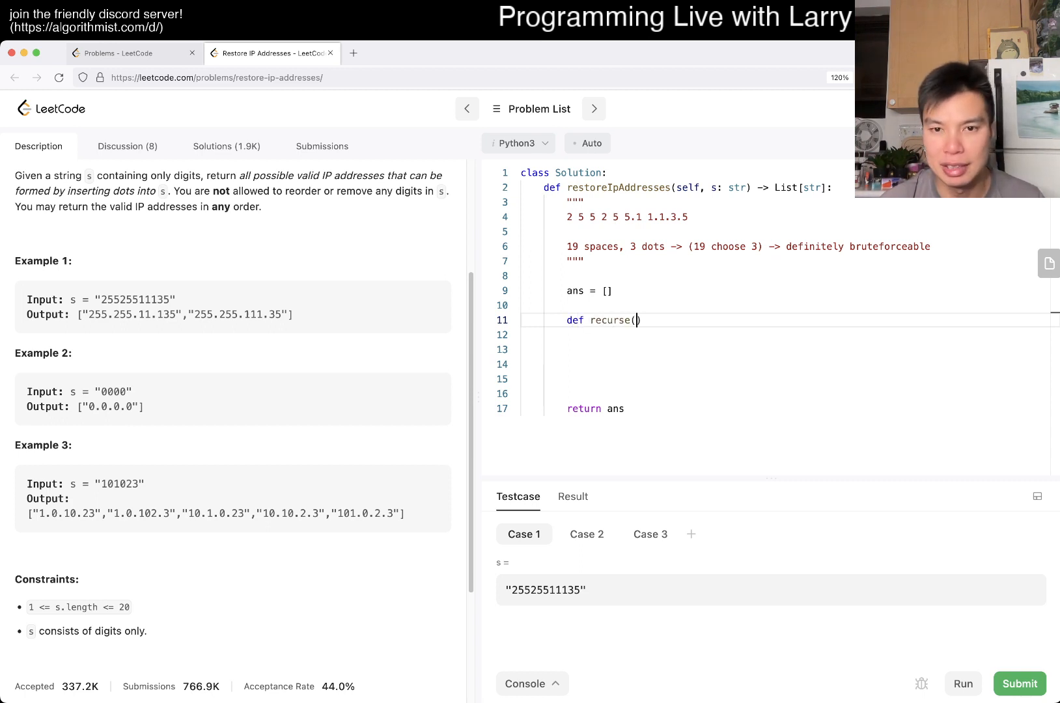
text(index,)
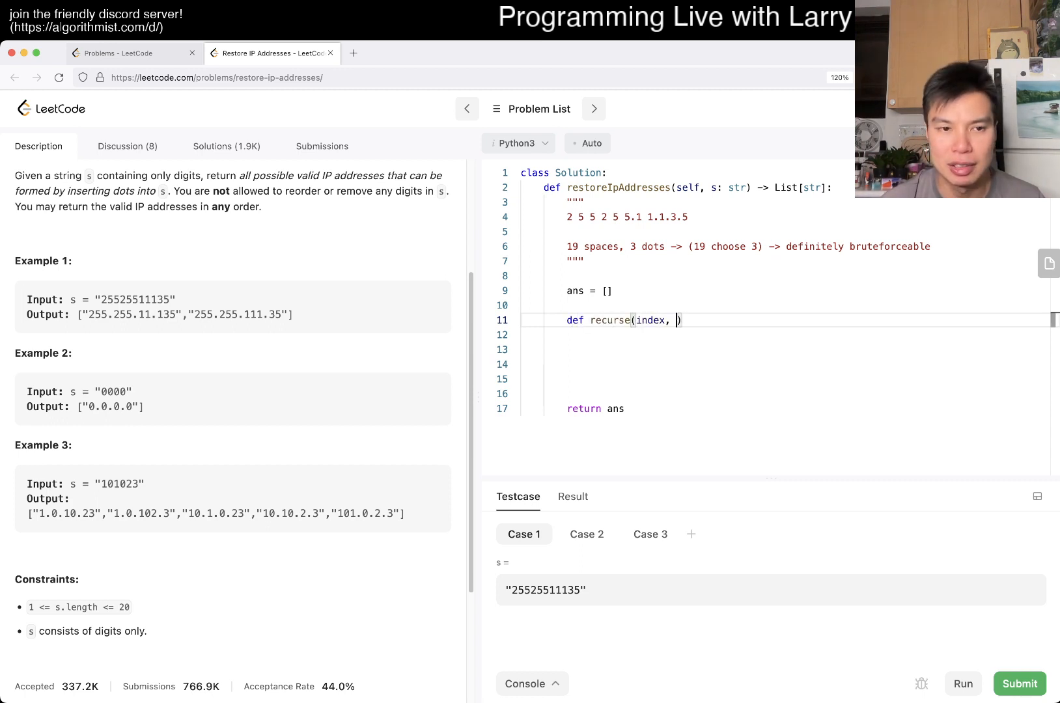
text(left, a)
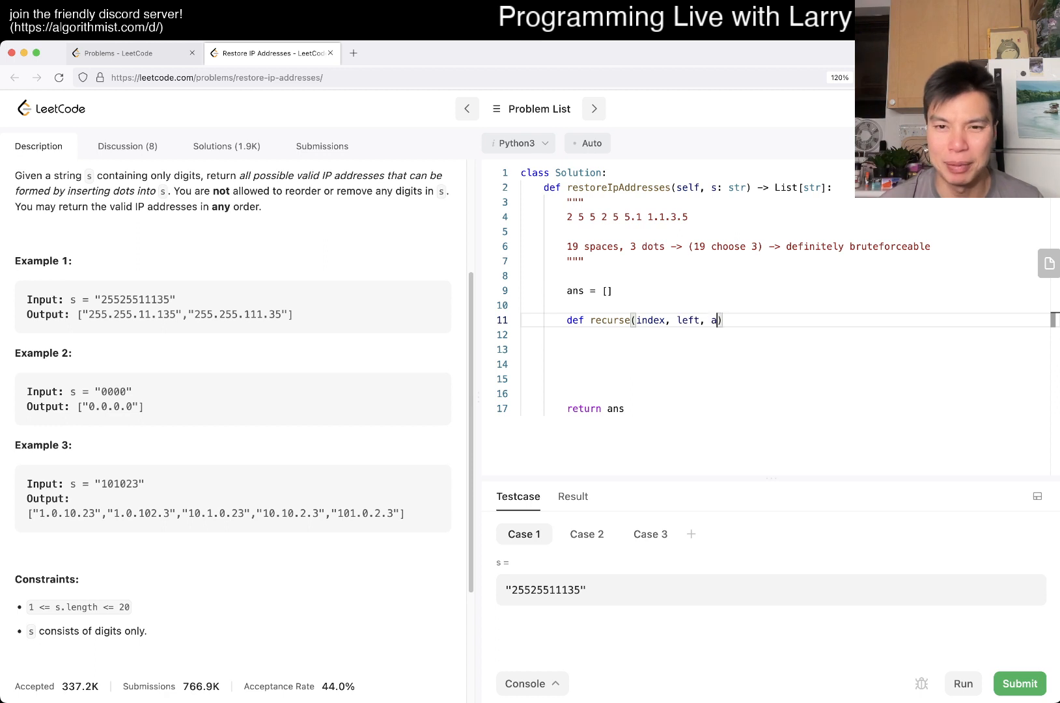
text(current):)
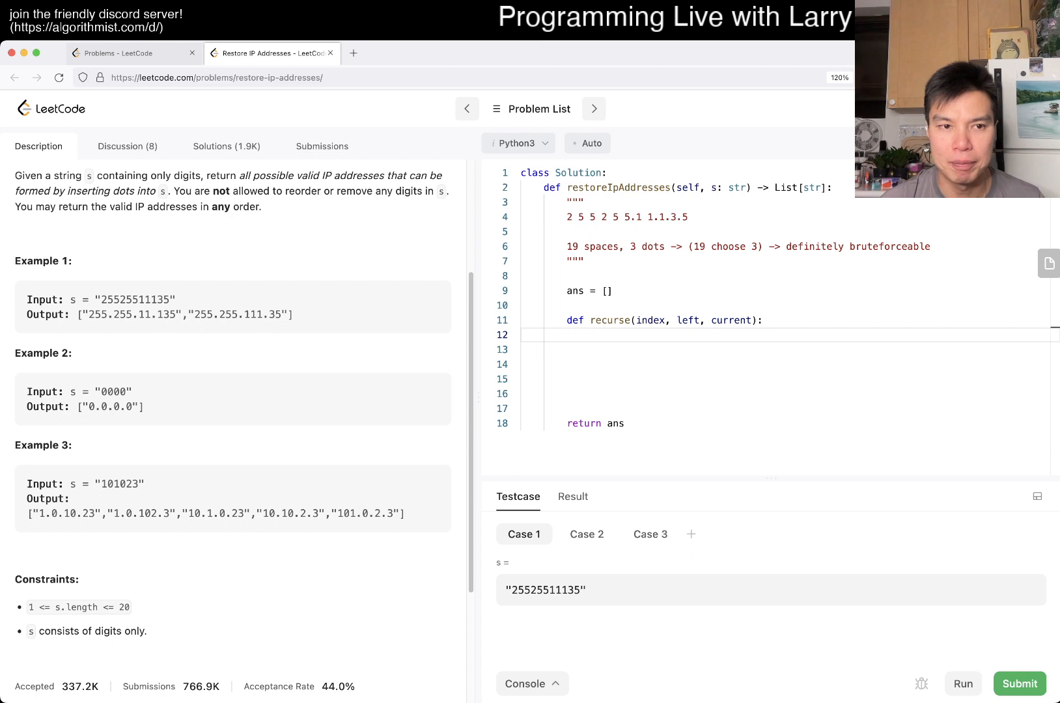
Step: Add N = len(s) and a base case at index == N that appends the joined current and returns
text(if index == N:)
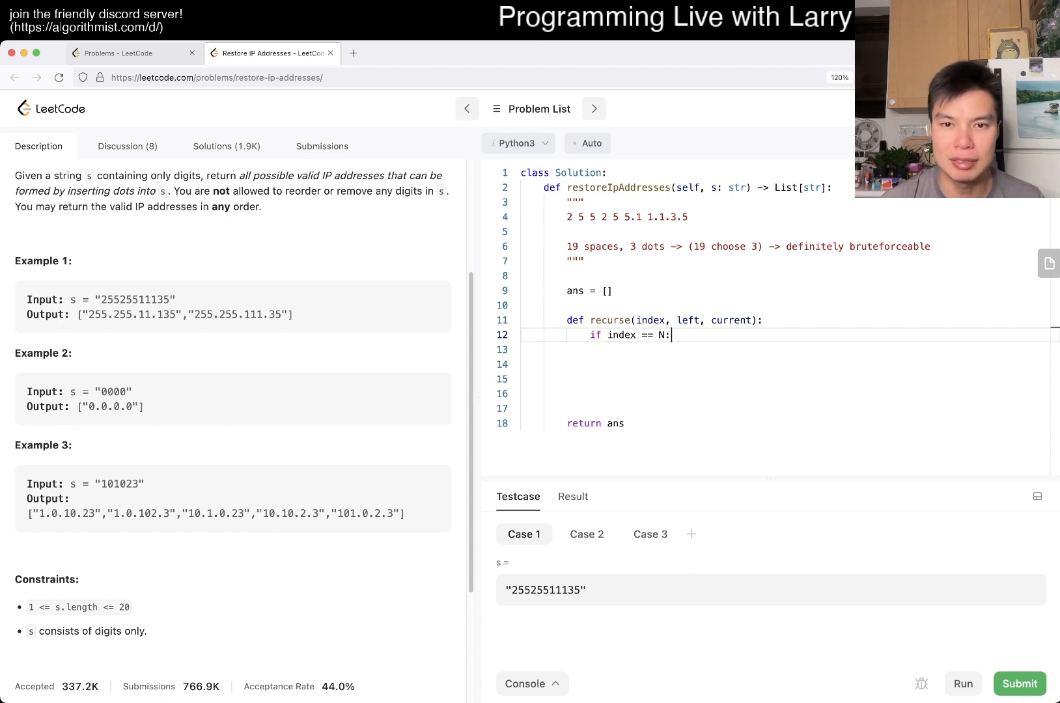
text(N = len(s)
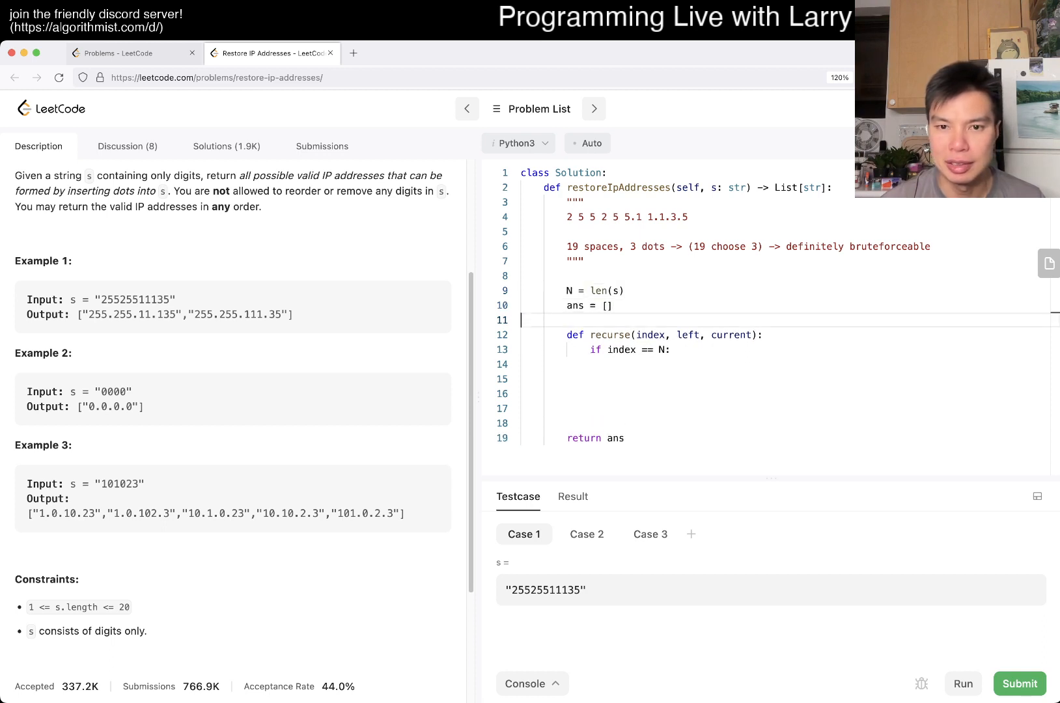
text(ans.appen)
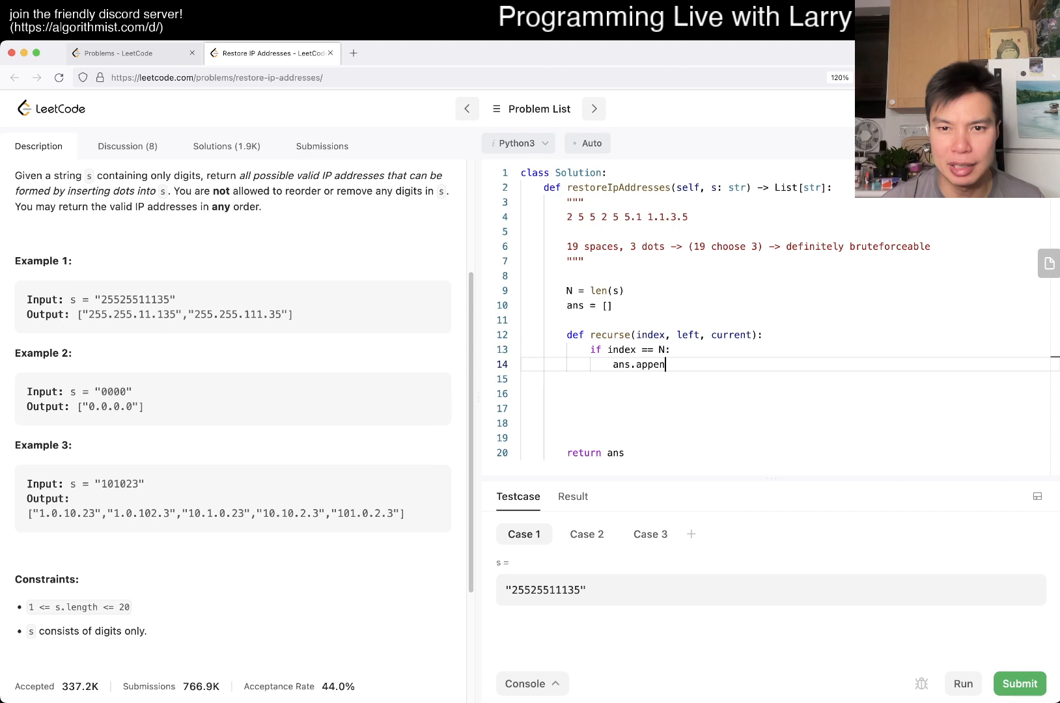
text(d(current[:]))
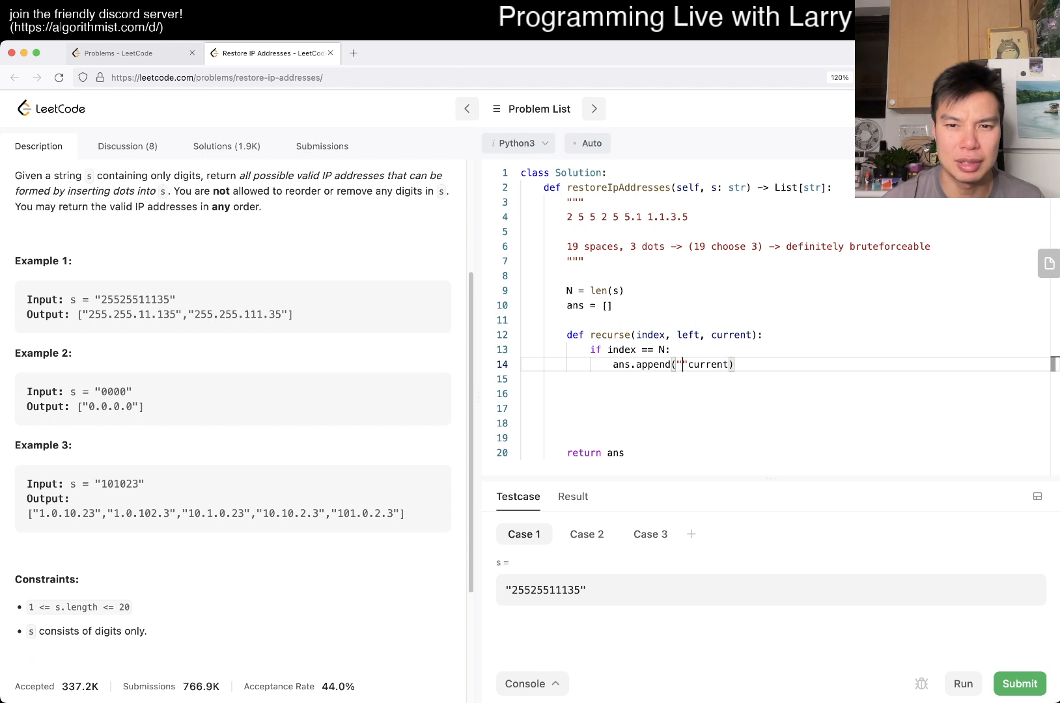
text(.join()
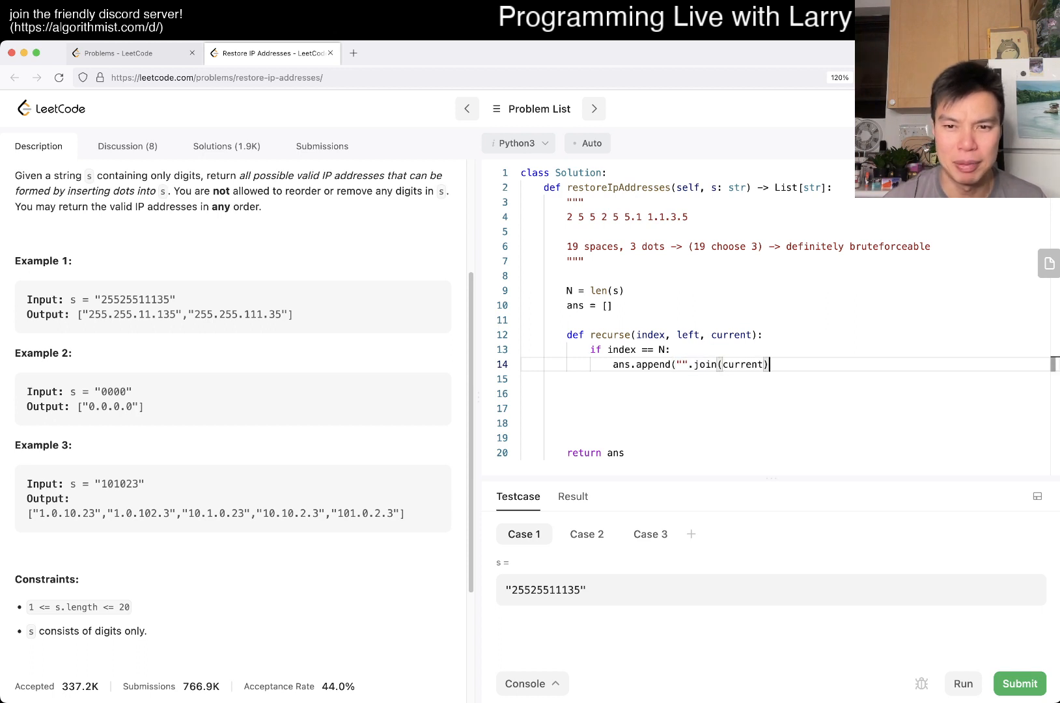
text(return)
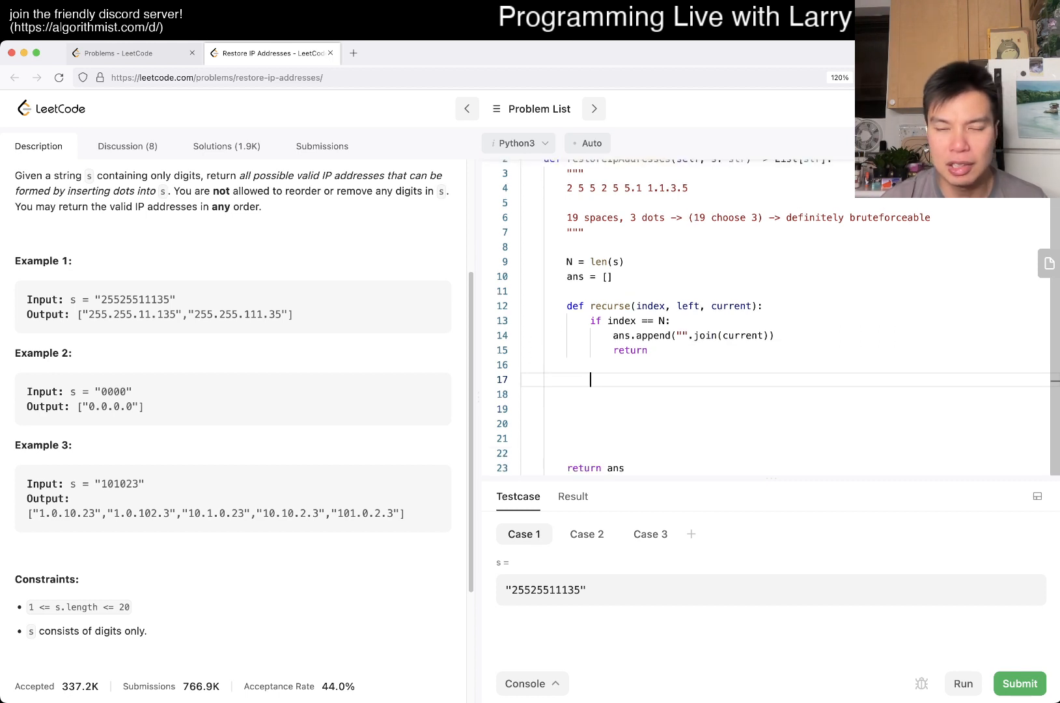
Step: Add a for i in range(3) loop over candidate slice lengths
text(fo)
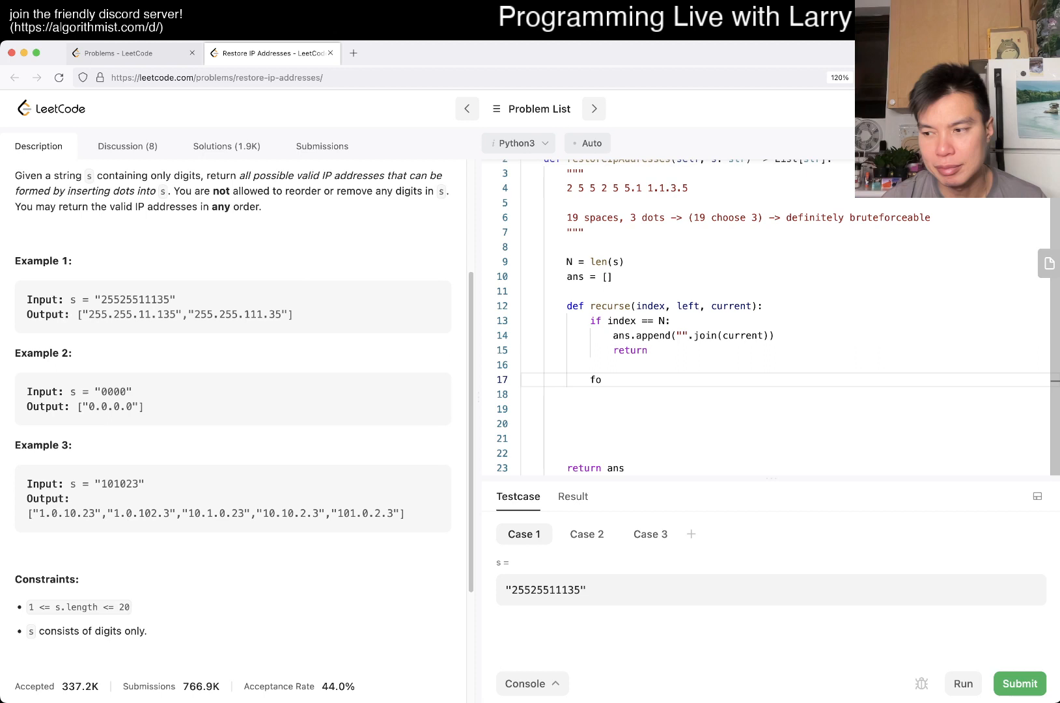
key(Backspace)
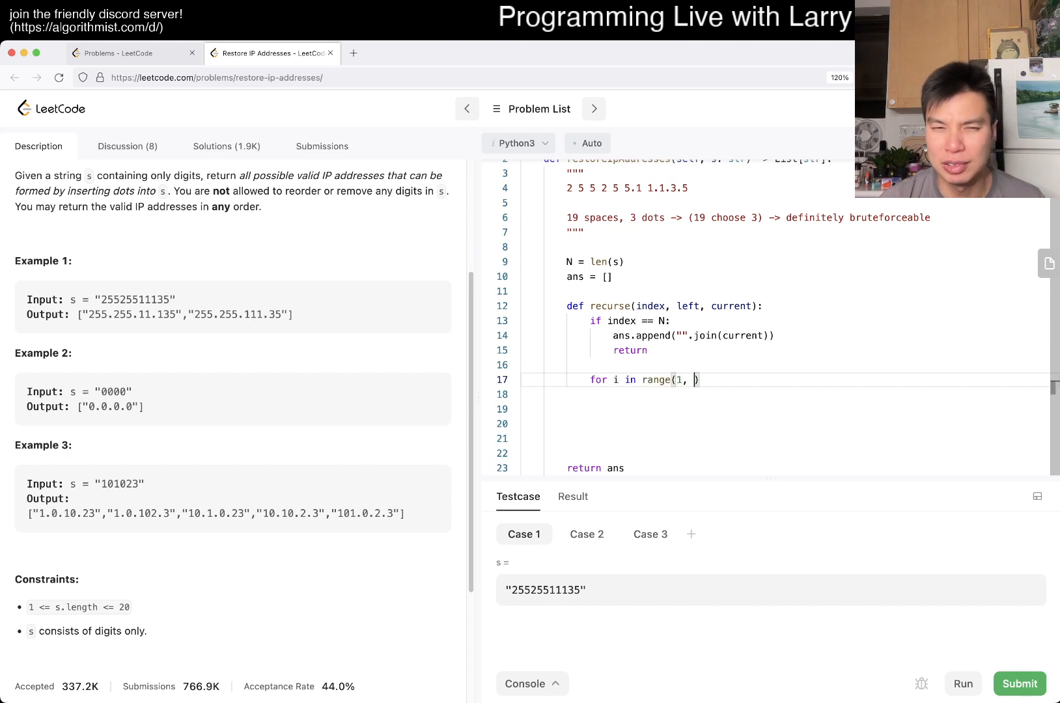
text(4)
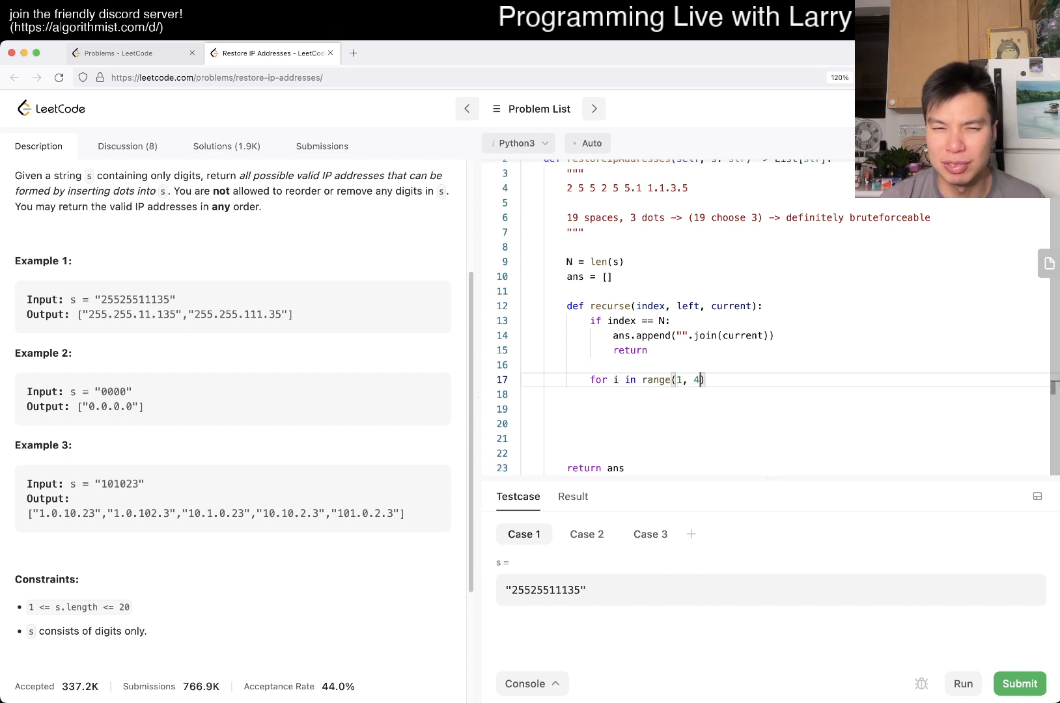
key(Enter)
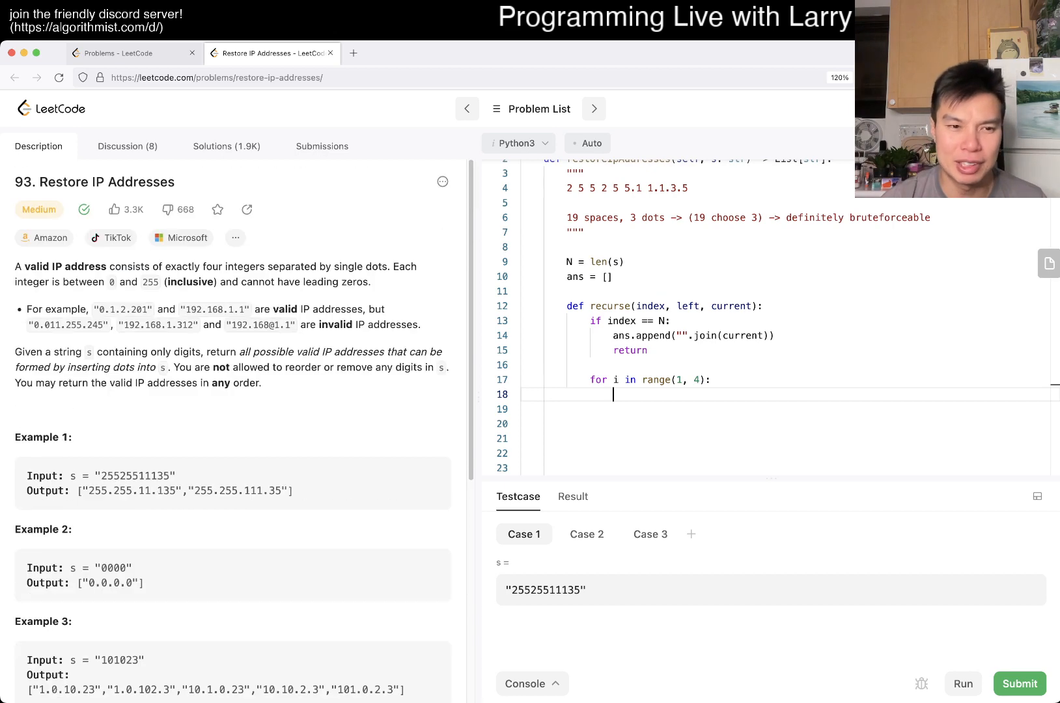
double_click(96, 491)
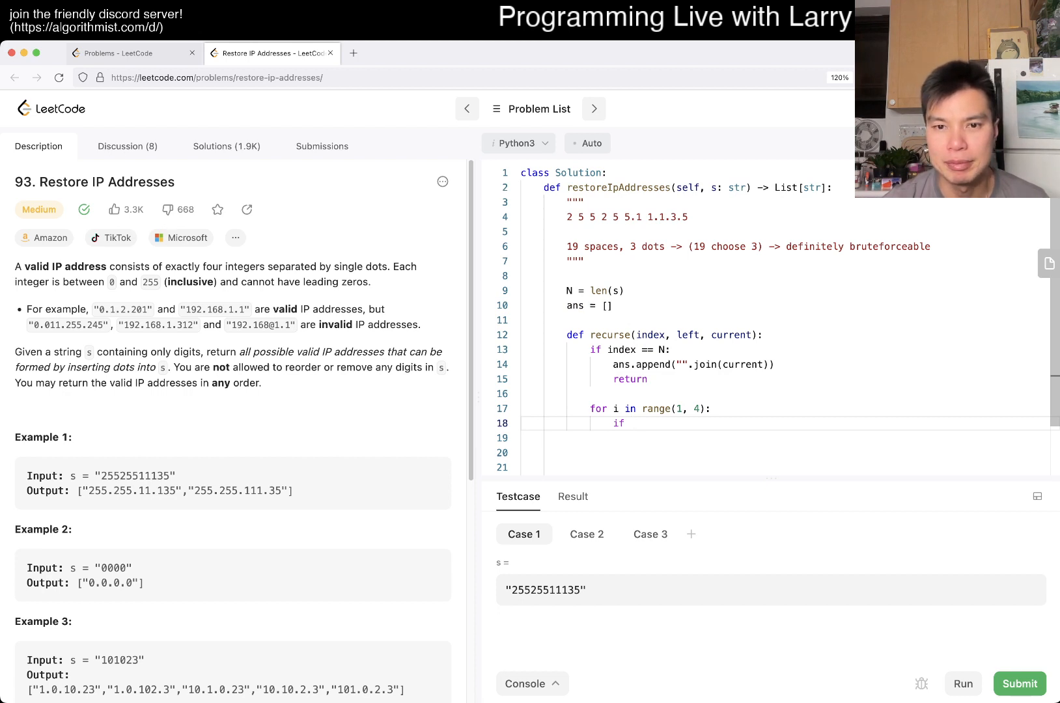
Step: Write the s[index] == 0 leading-zero check and the s[index:index + i] slice
text(s[])
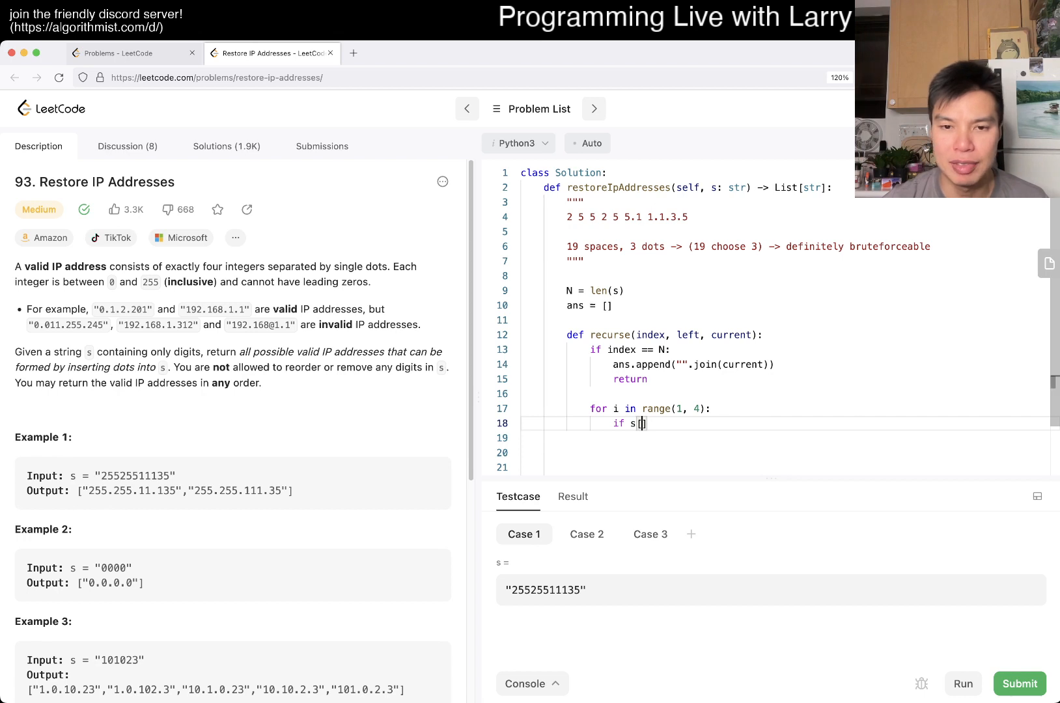
text(i])
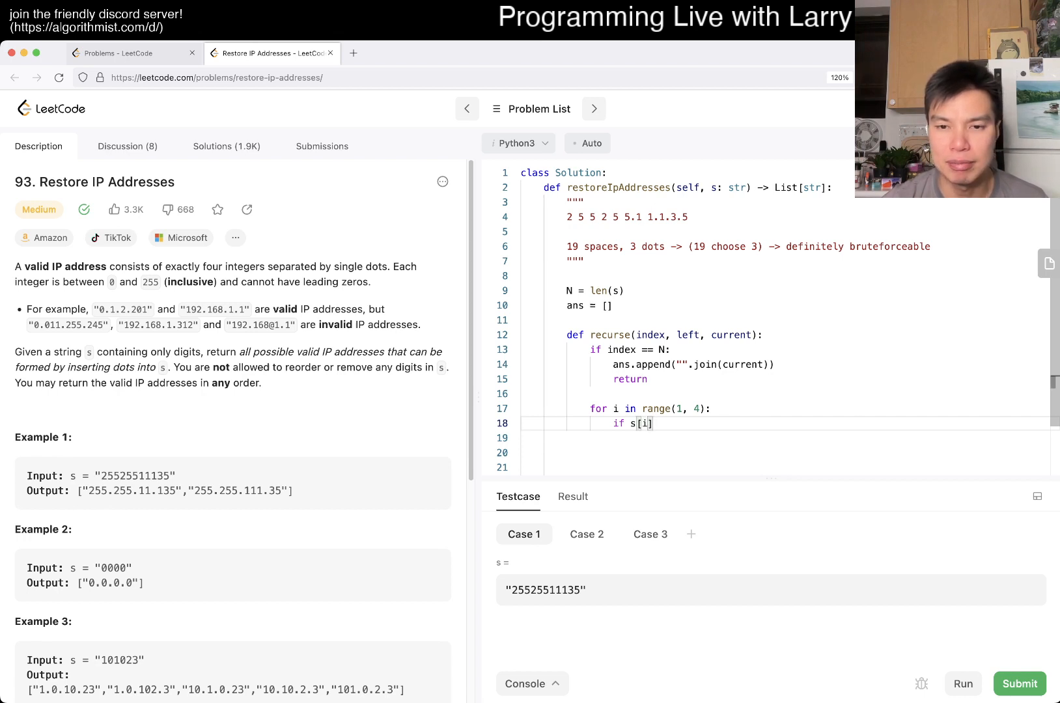
key(Backspace)
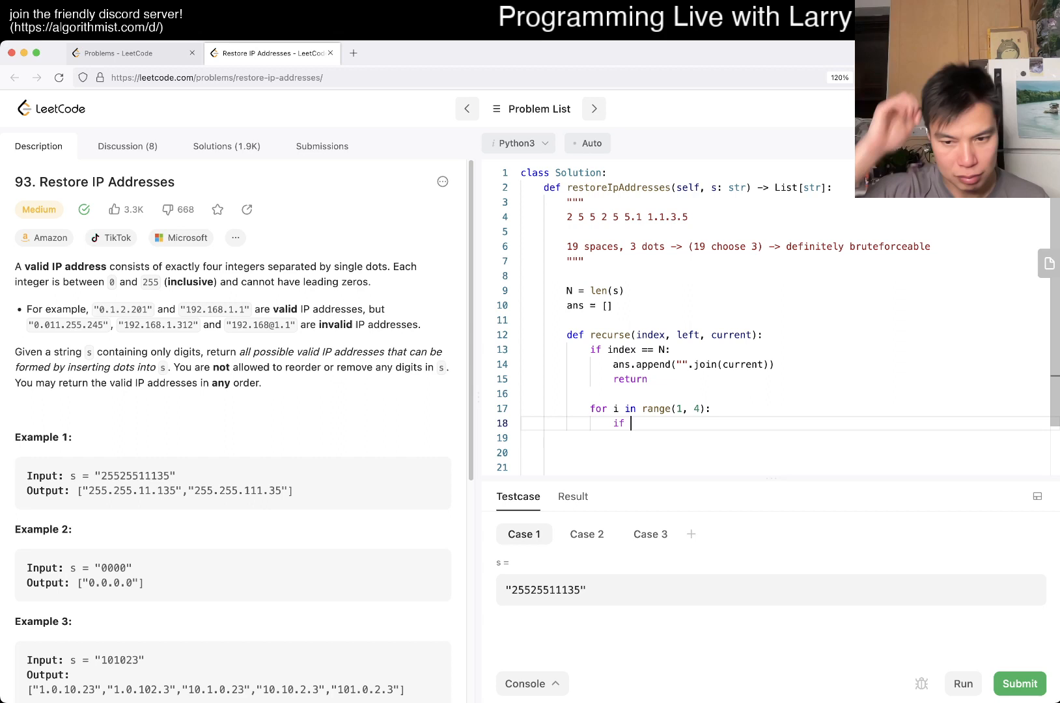
text(s[index])
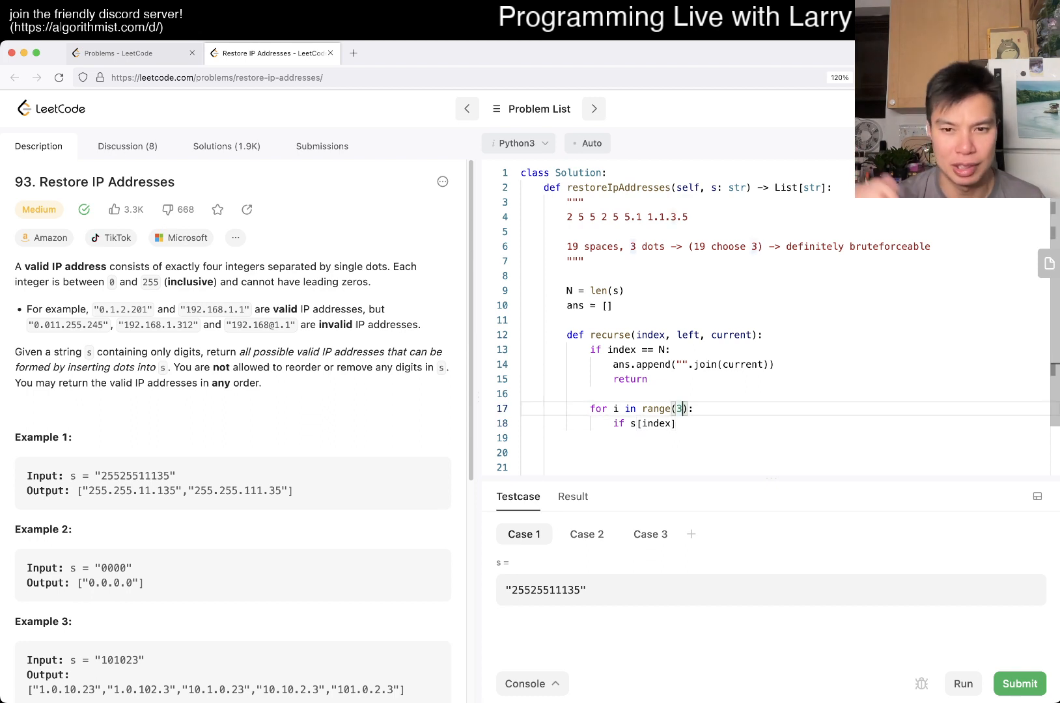
text(:index)
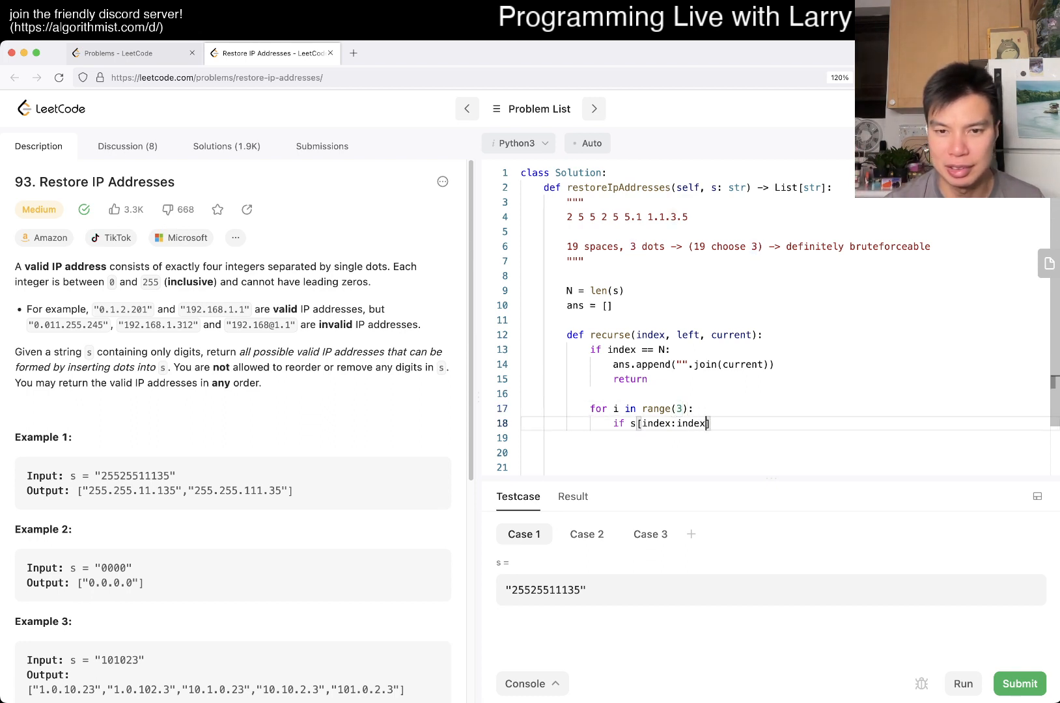
text(+ i)
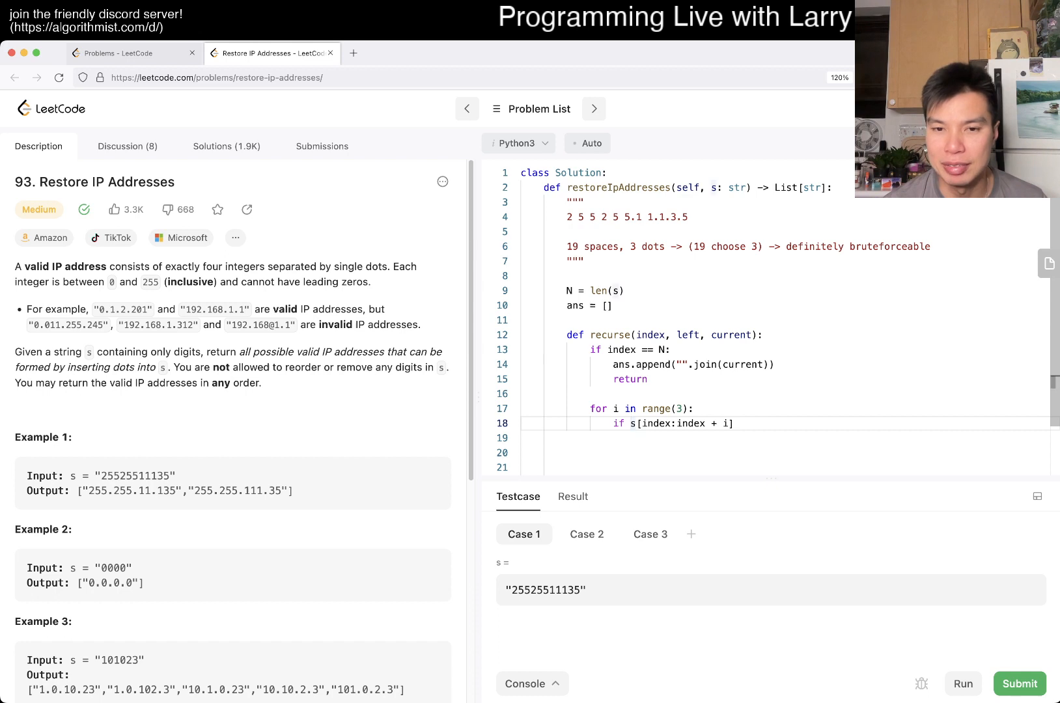
text(== 0:)
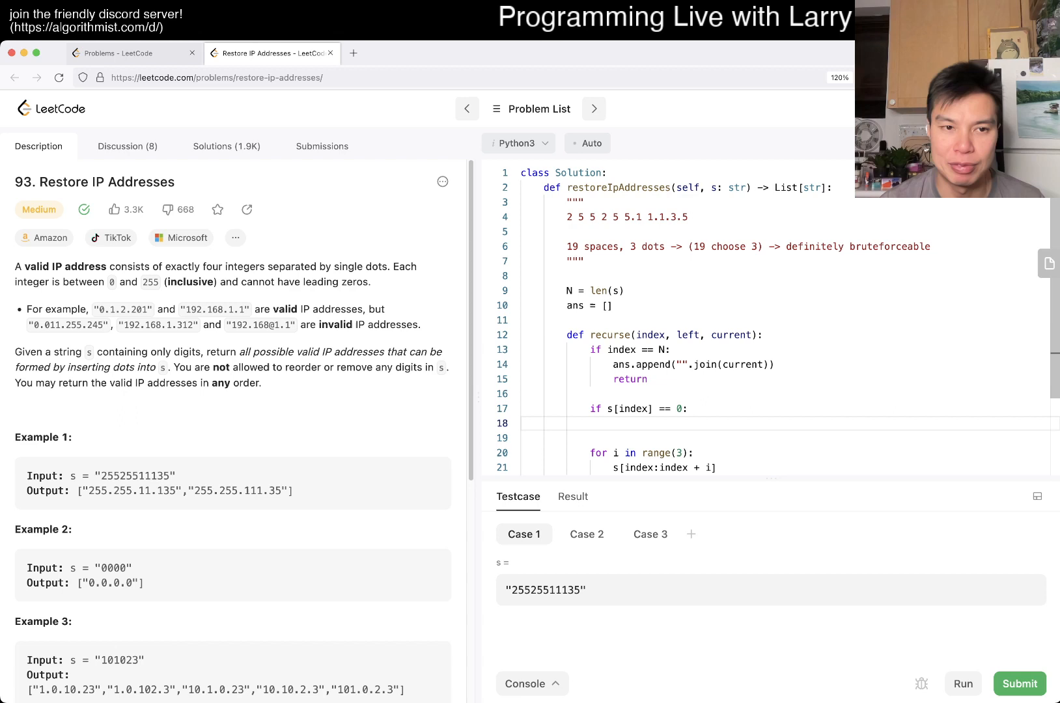
Step: In the zero branch call recurse(index + 1, left - 1, current) and guard with if left < 0
text(return recurse()
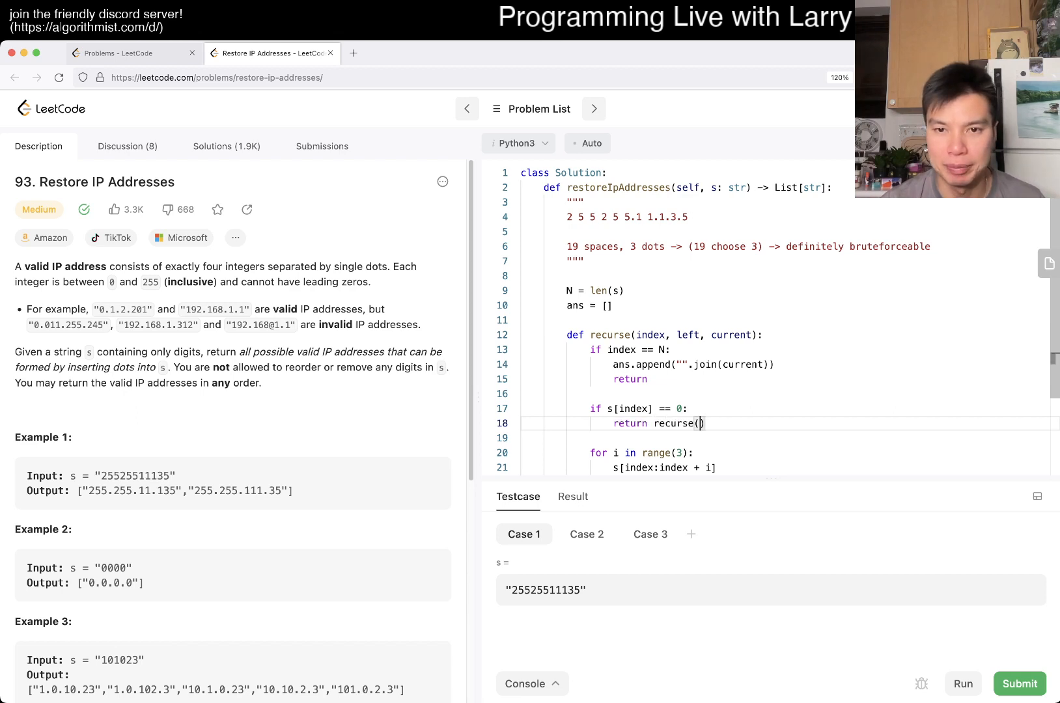
text(index + 1, left - 1,)
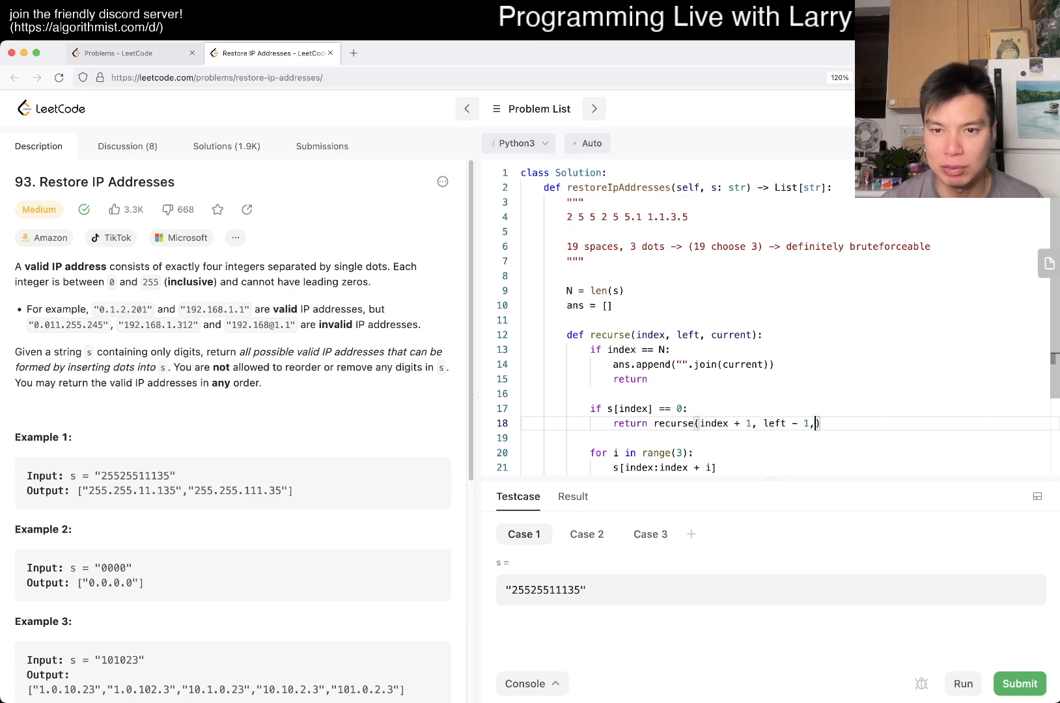
text(current)
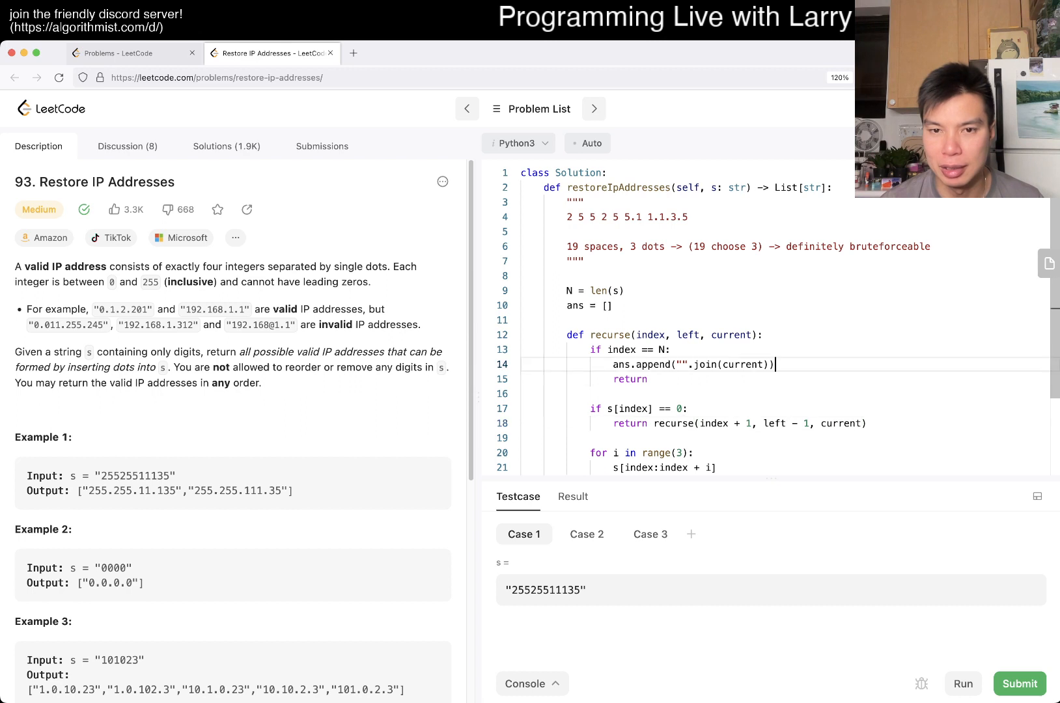
text(if left < 0:)
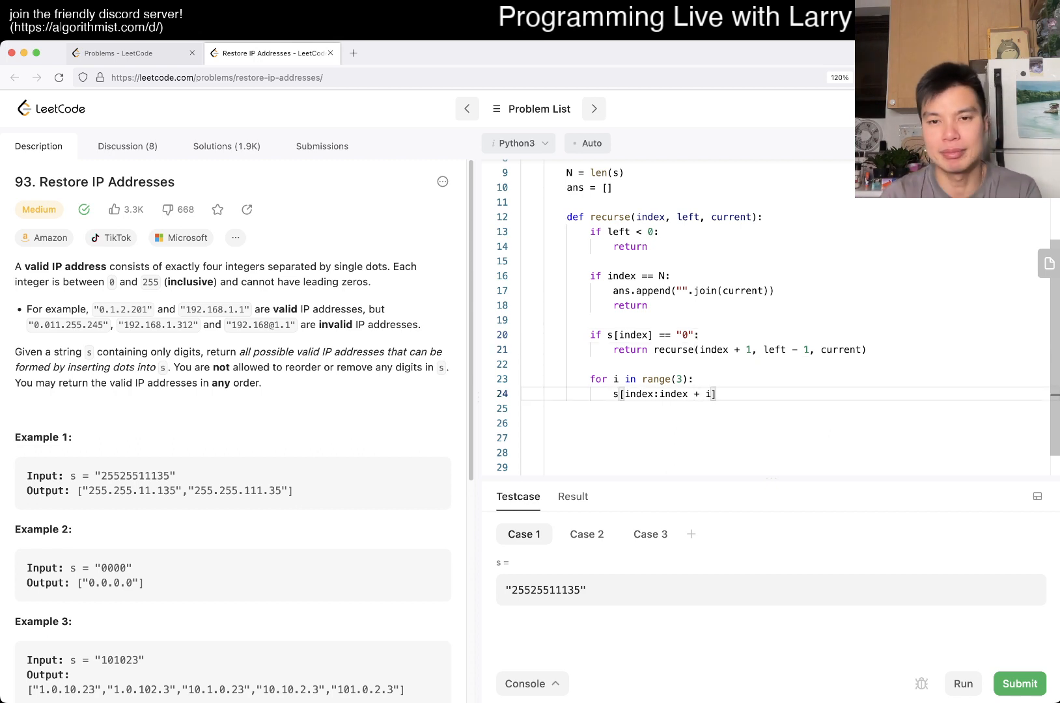
Step: Condition the loop on index + i < N and 0 <= int(s[index:index + i]) <= 255
key(Enter)
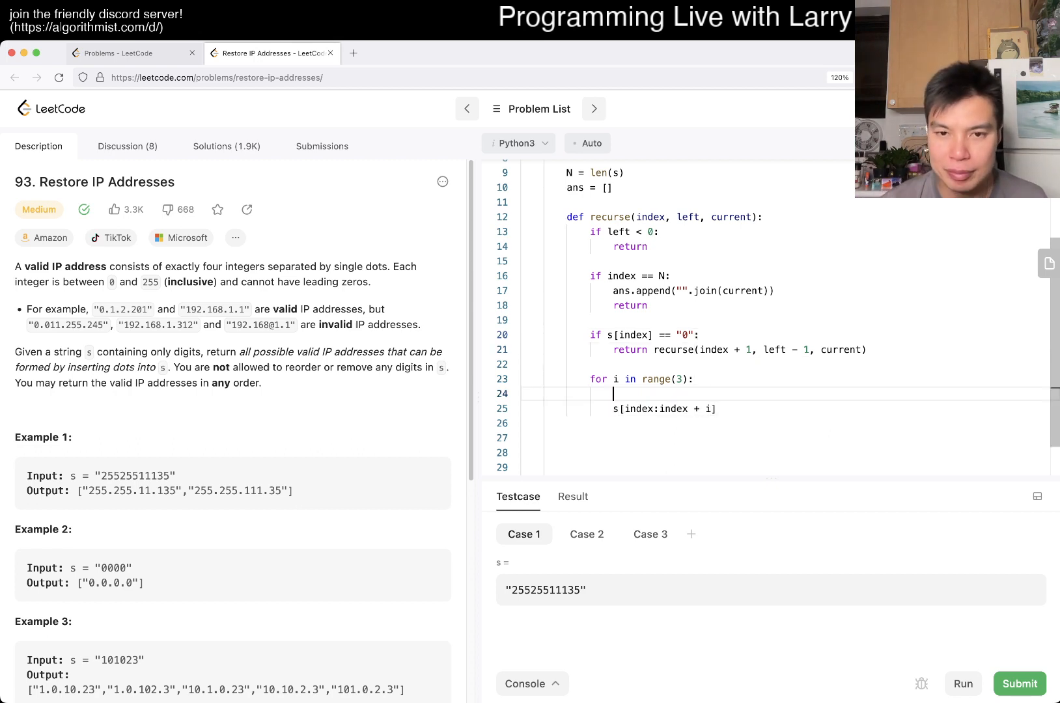
text(if index + i < N:)
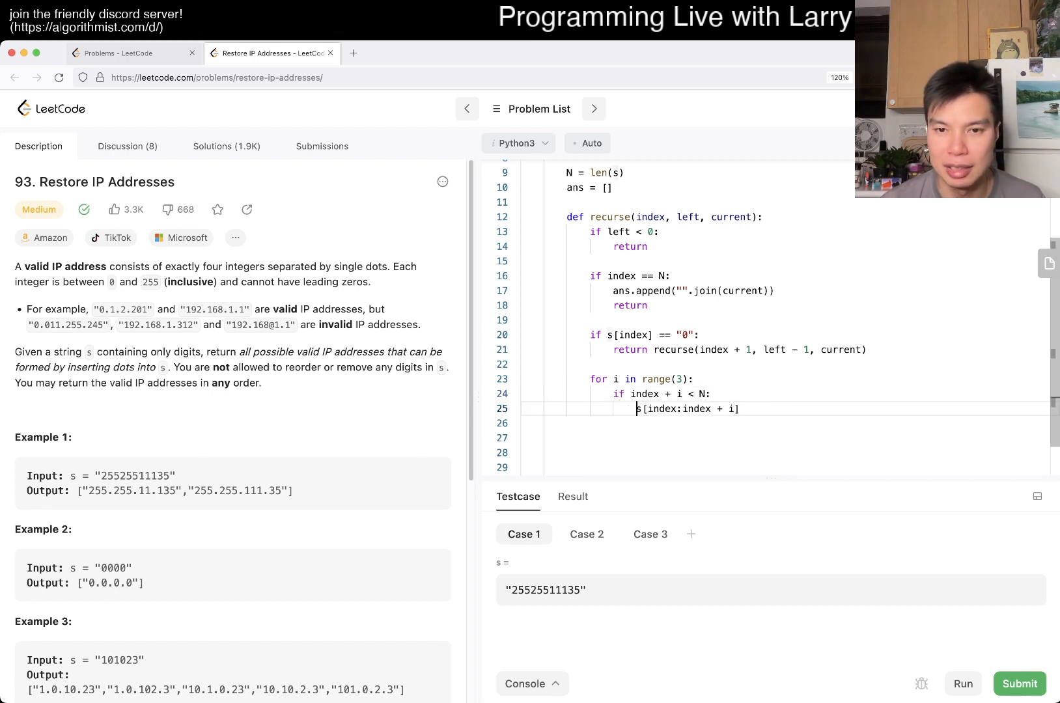
key(Backspace)
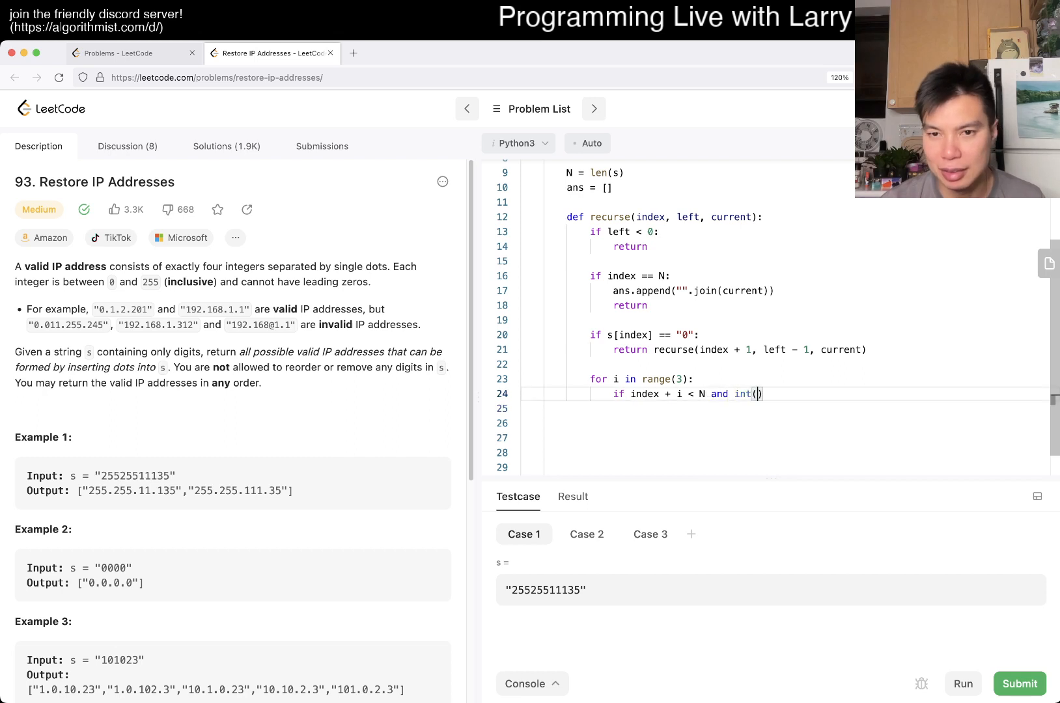
text(s[index:index + i]) <)
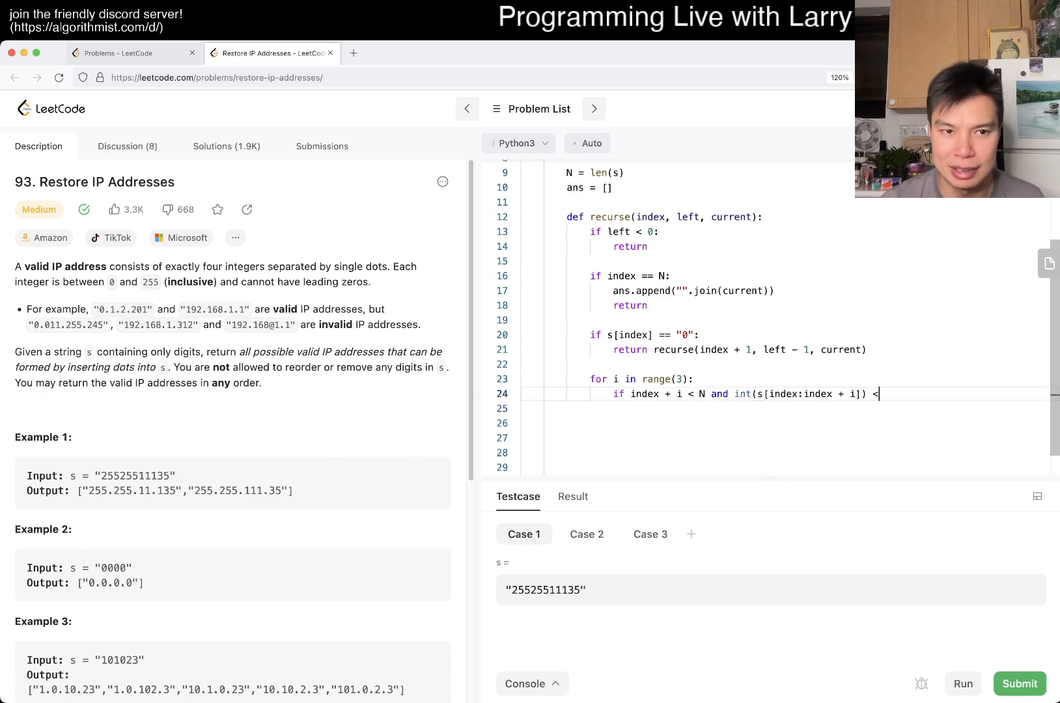
text(= 255)
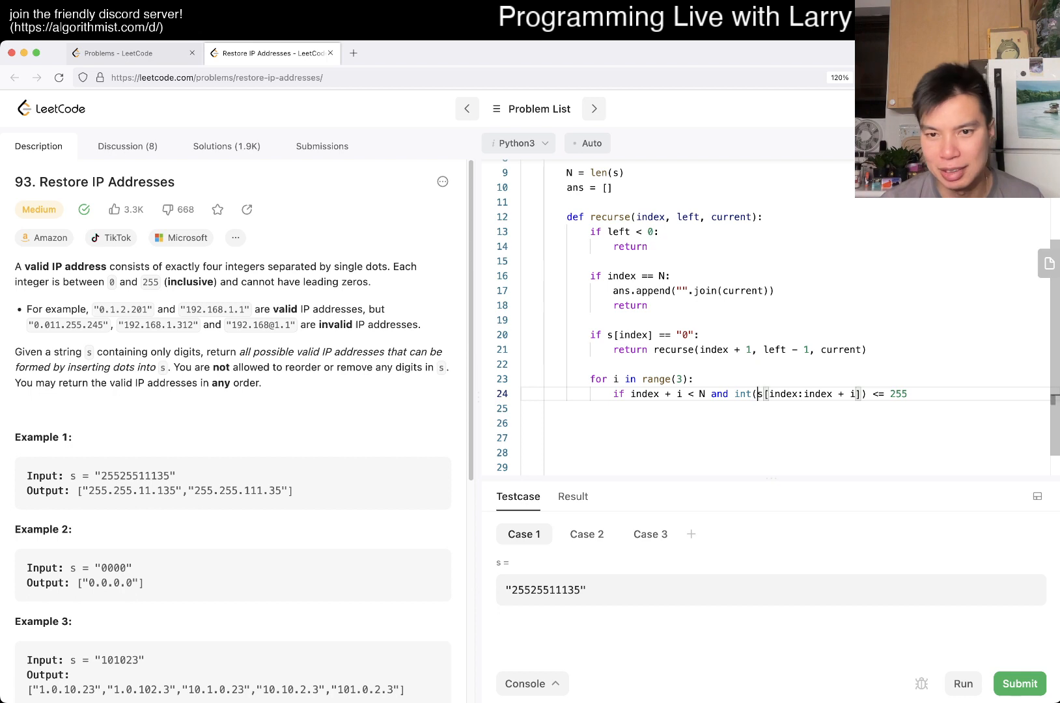
text(0 <=)
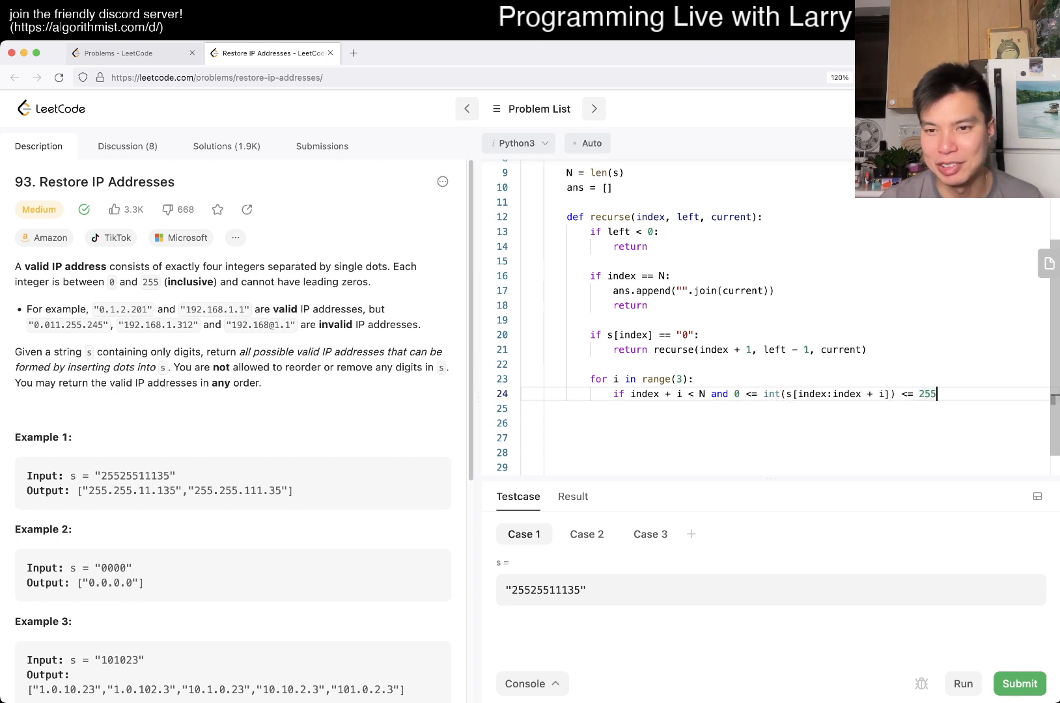
text(:)
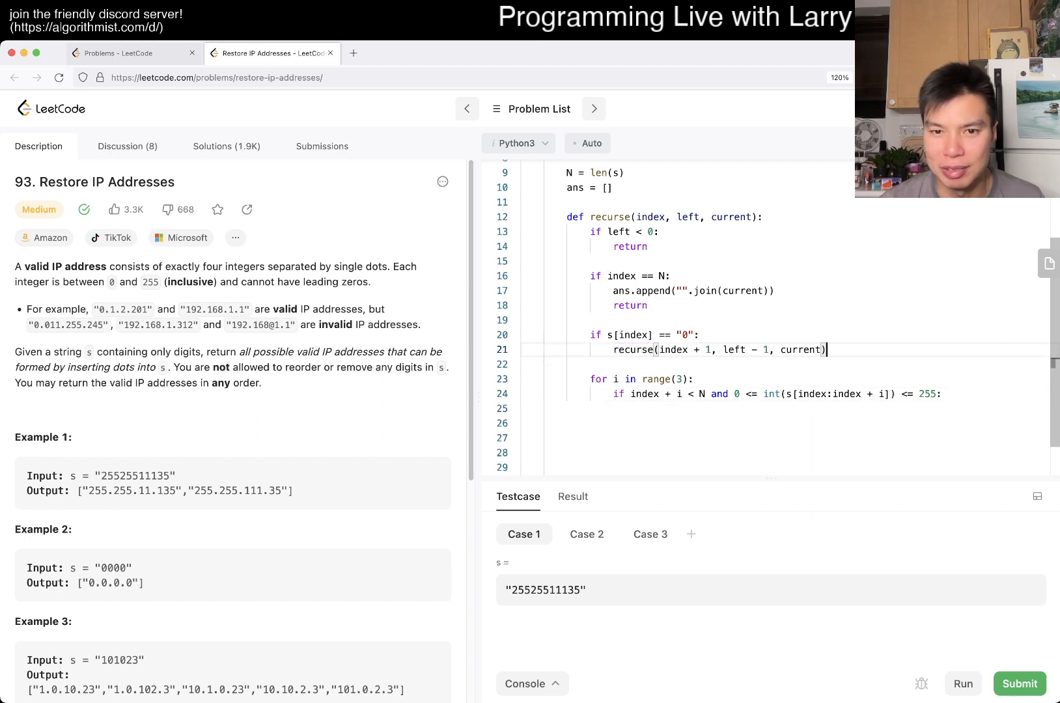
Step: Return ans and wrap the zero branch's recurse call with current.append("0") and current.pop()
text(return ans)
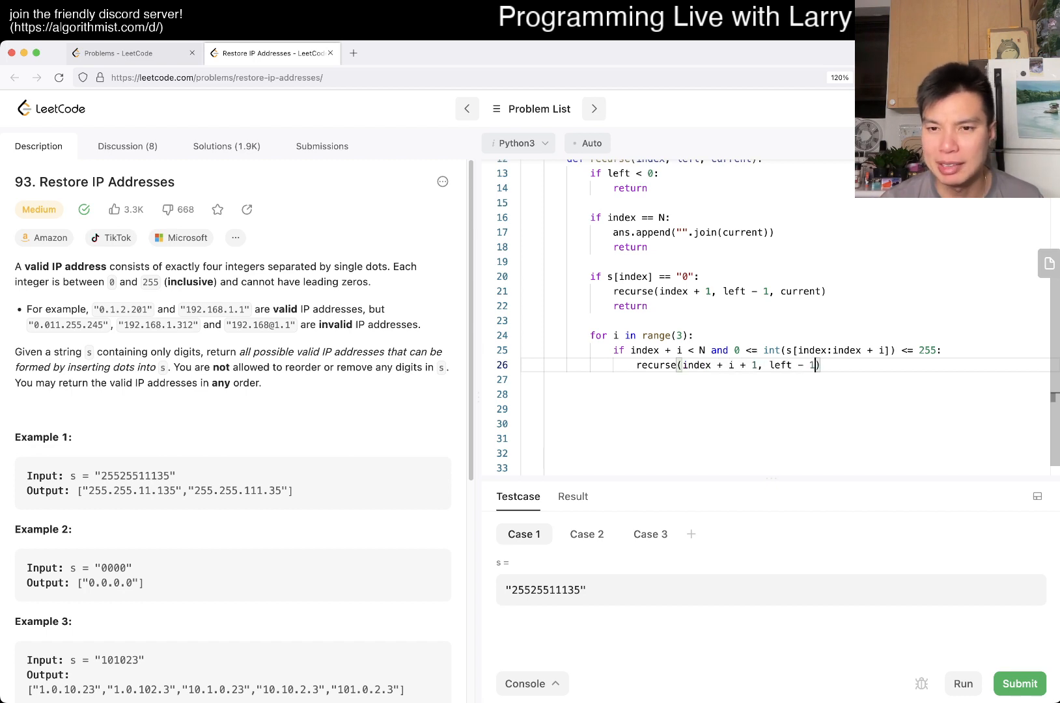
text(, curre)
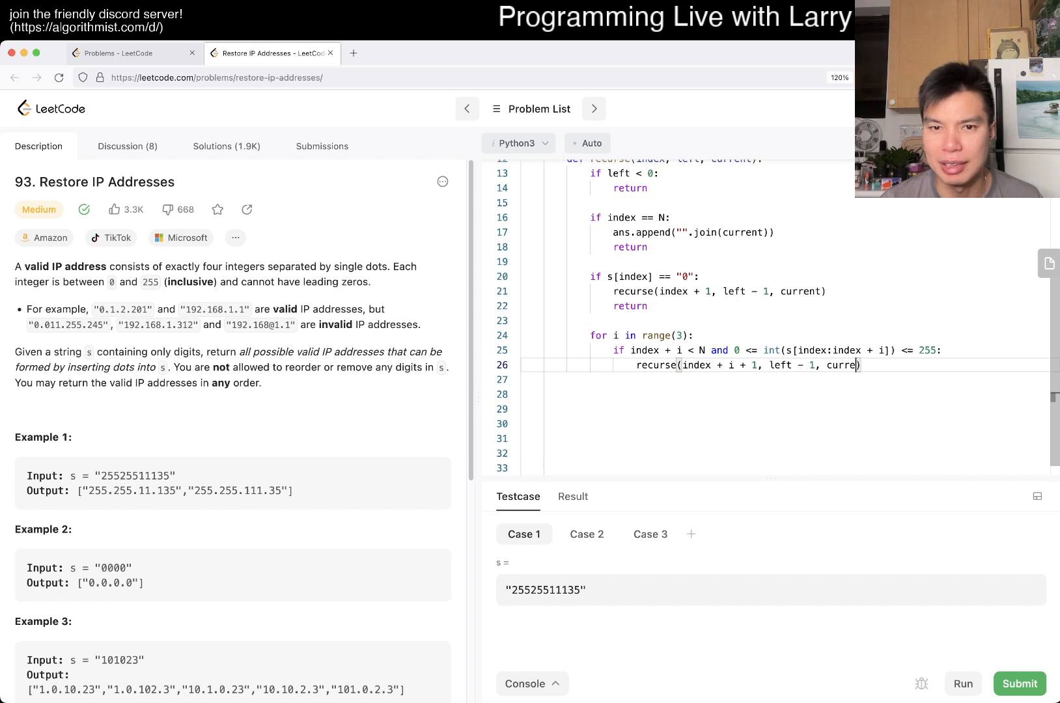
text(current)
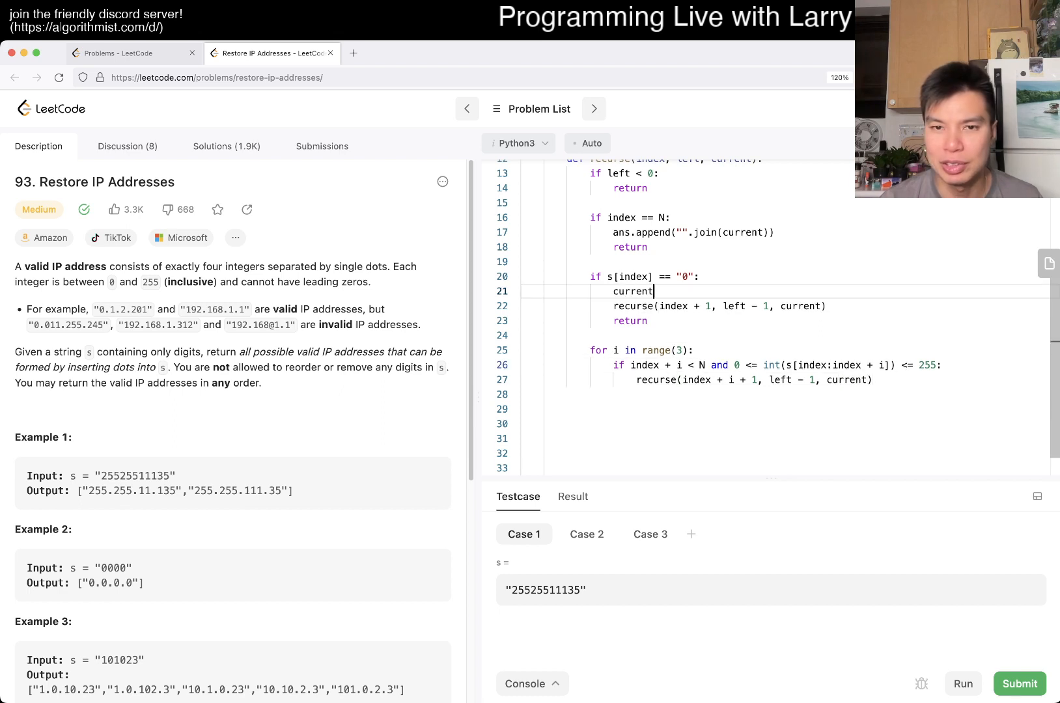
text(.append("0"))
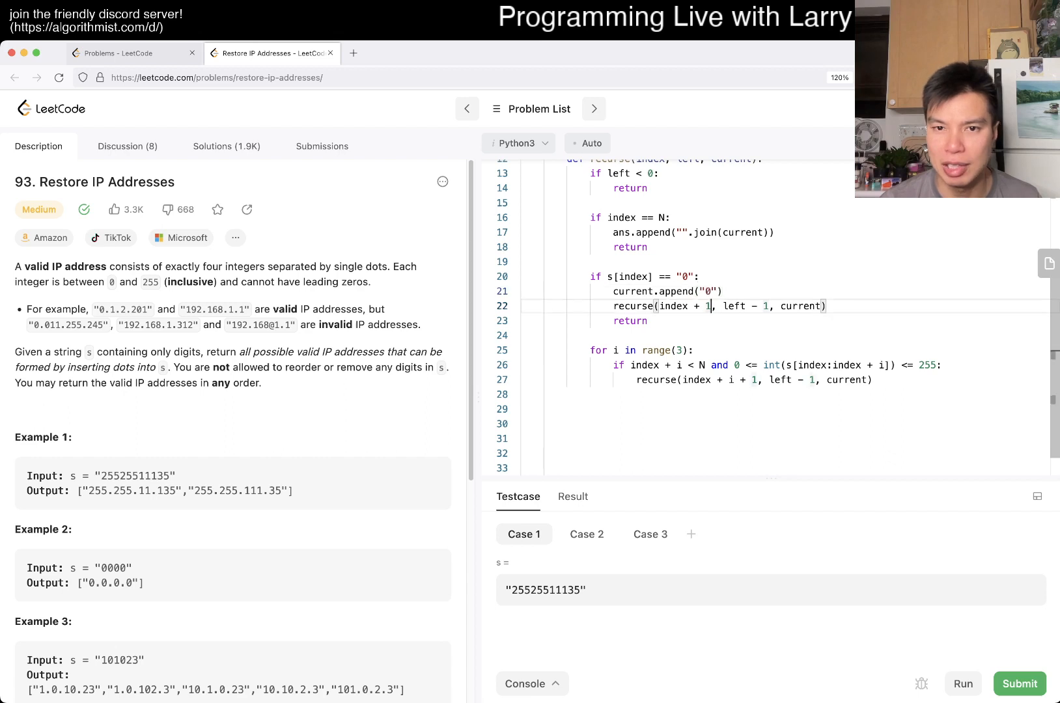
text(current.pop())
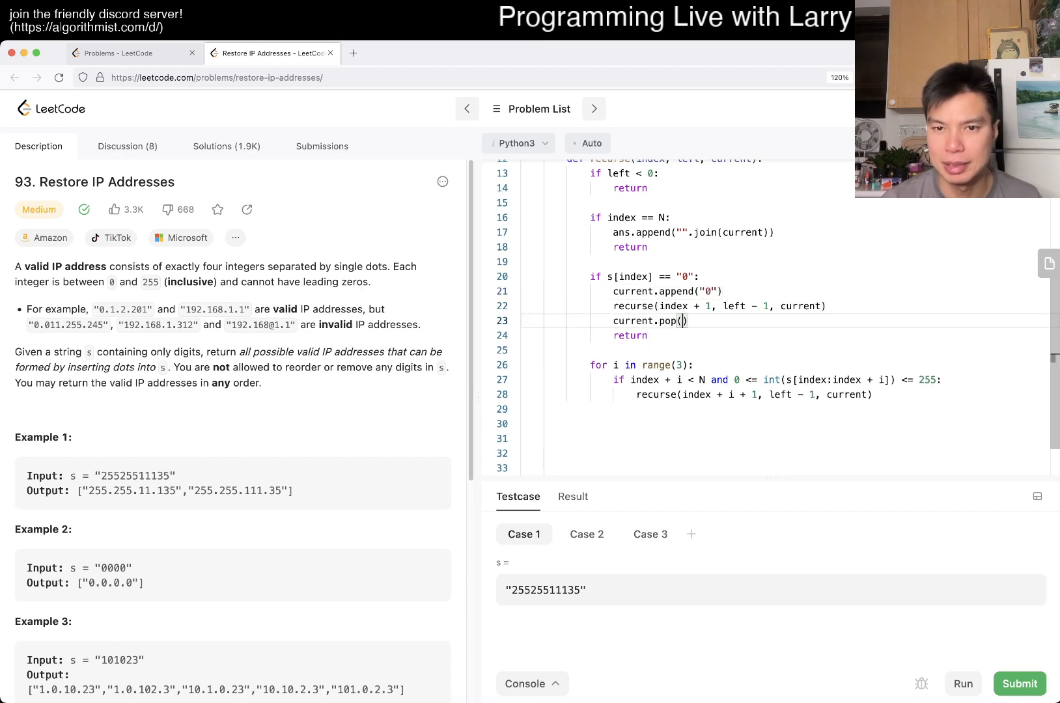
Step: Append and pop the slice around the loop's recurse call, then start with recurse(0, 4, [])
text(current)
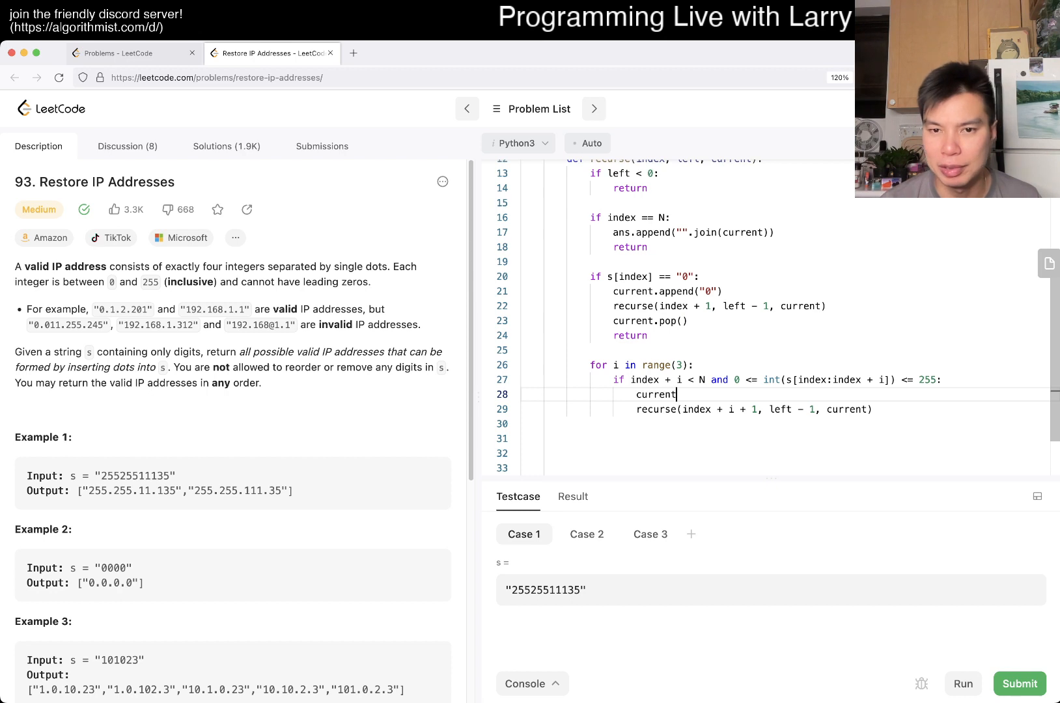
text(.append())
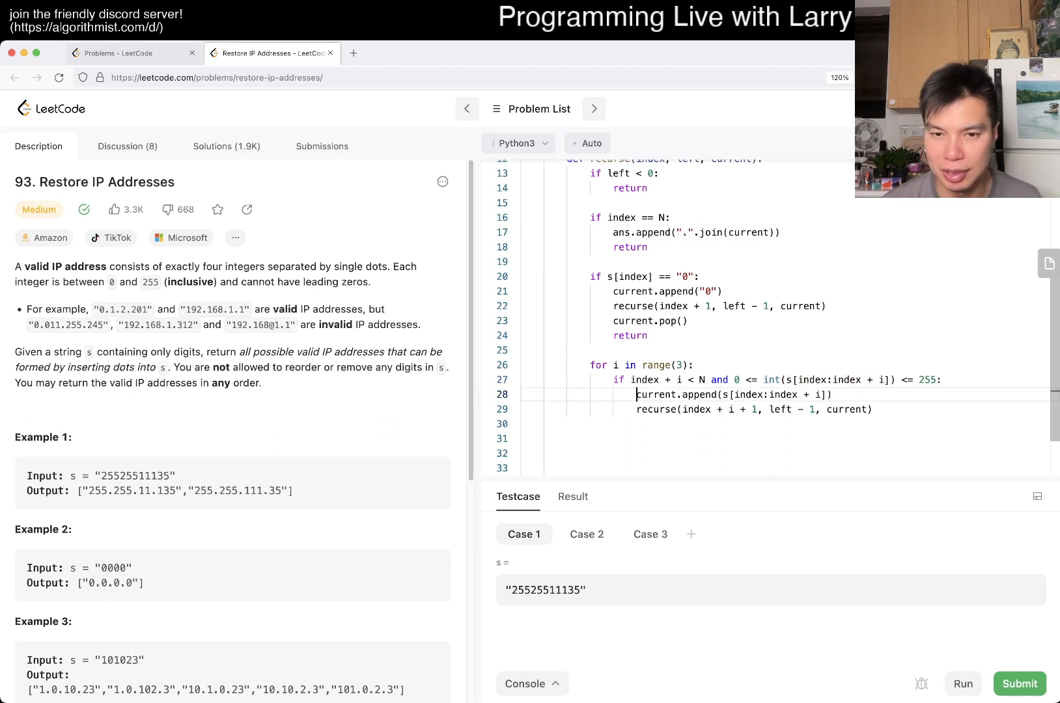
text(current.pop())
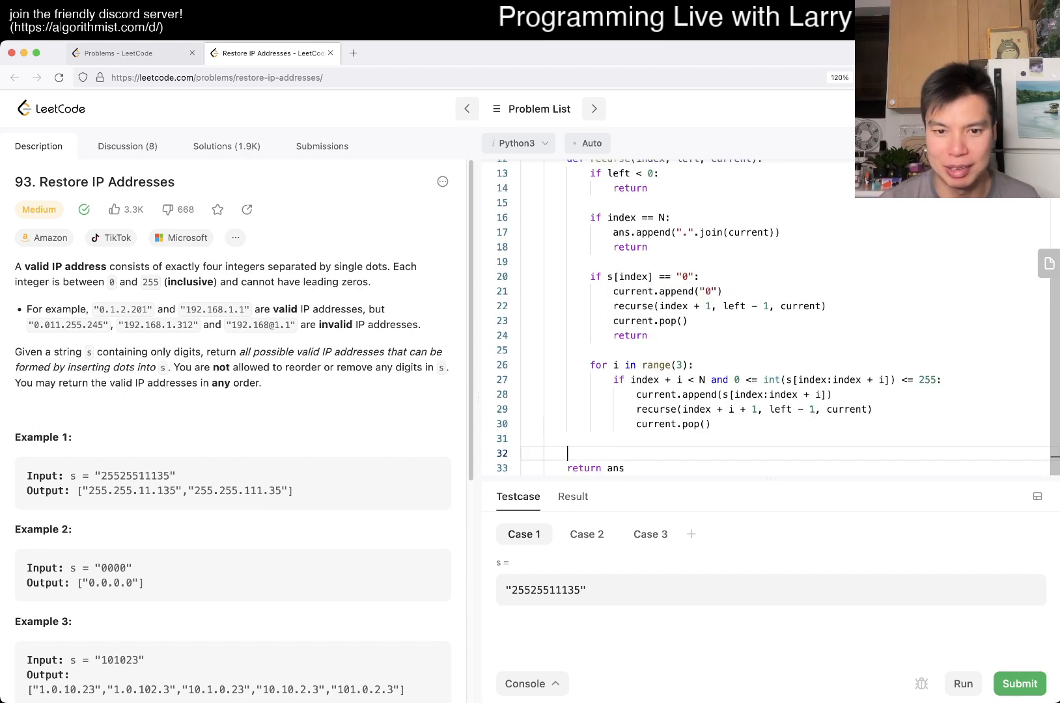
text(recurse(0, 0, ))
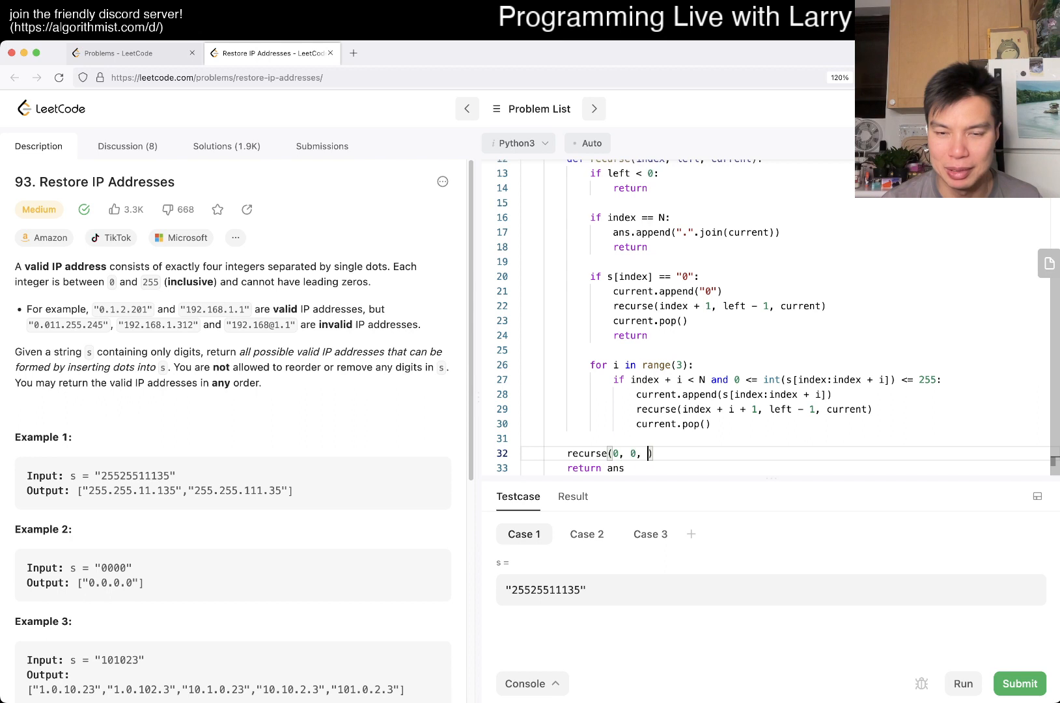
text(4)
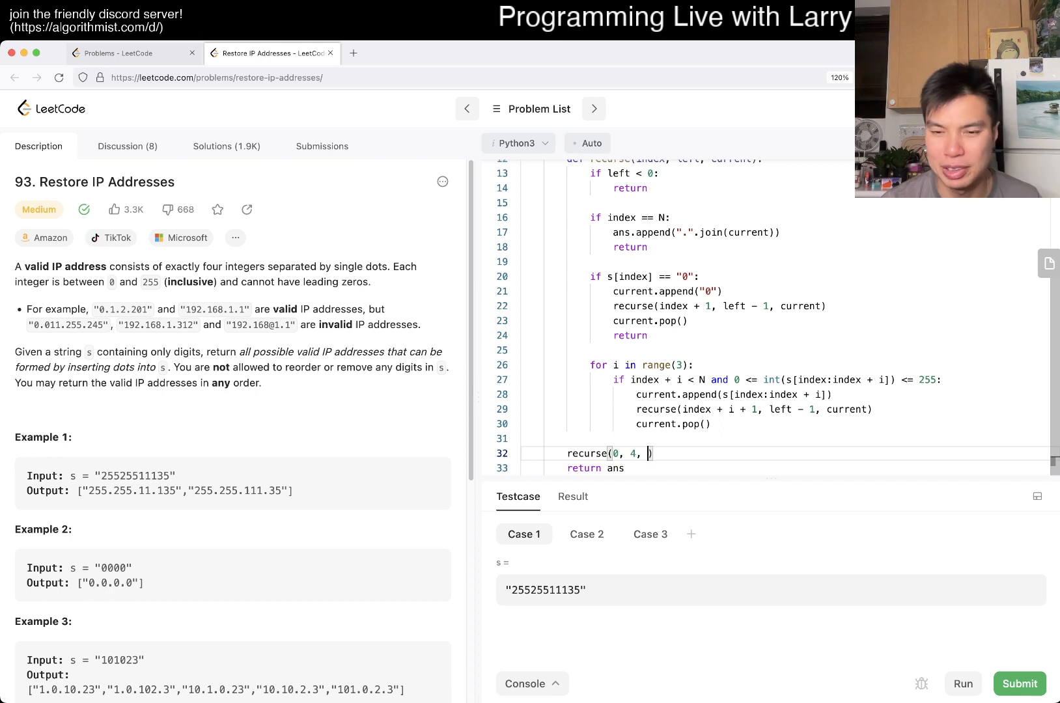
text([])
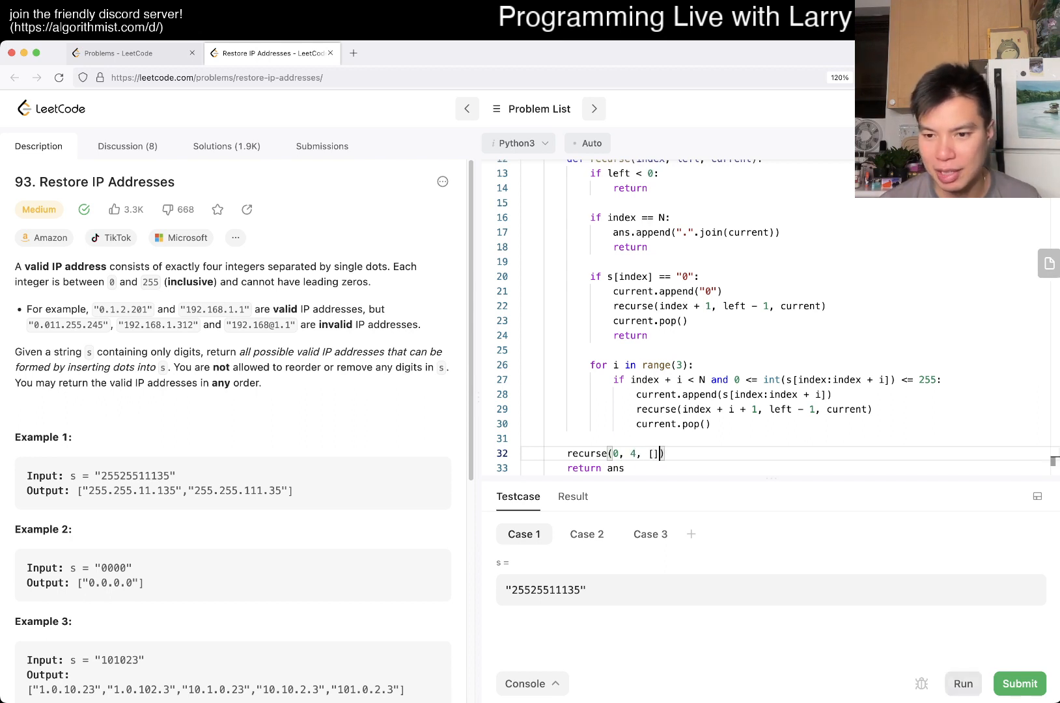
Step: Run the tests, then fix the slice end to index + i + 1 and keep answers only if left == 0
click(961, 684)
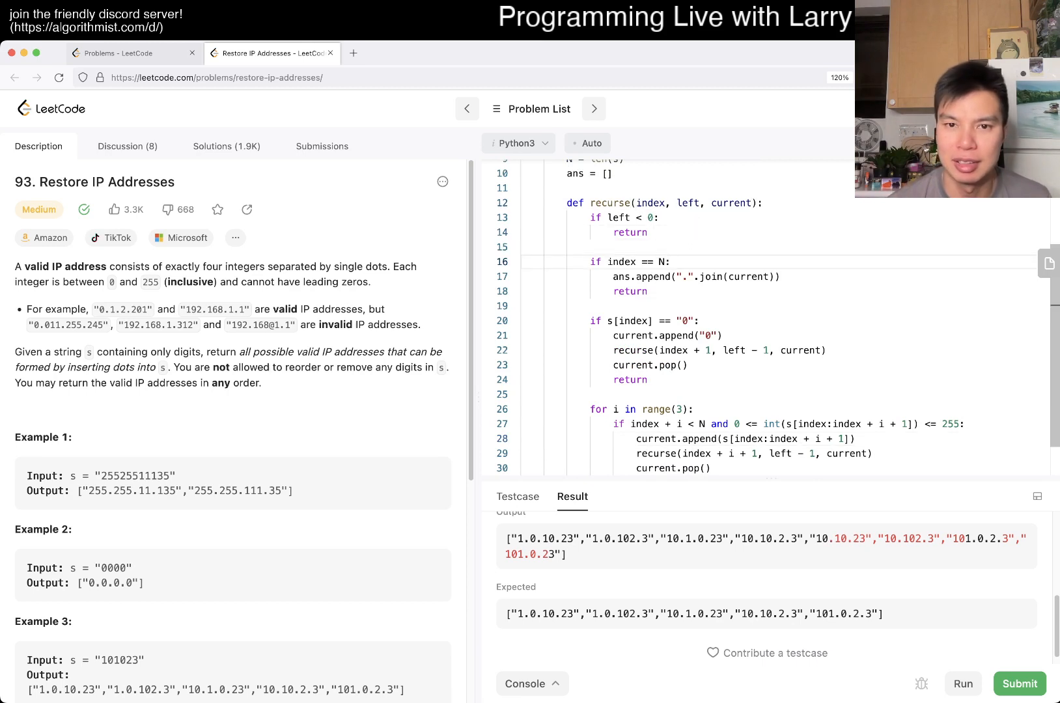
text(if left == 0:)
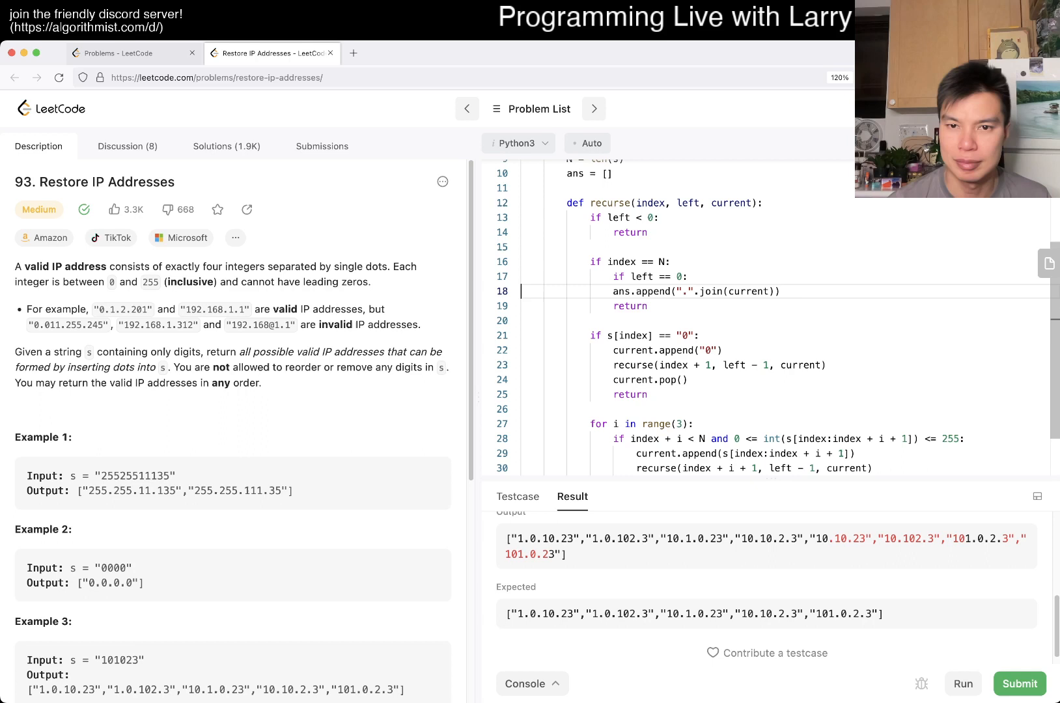
Step: Rerun until all cases match expected, then submit the accepted solution
click(1019, 684)
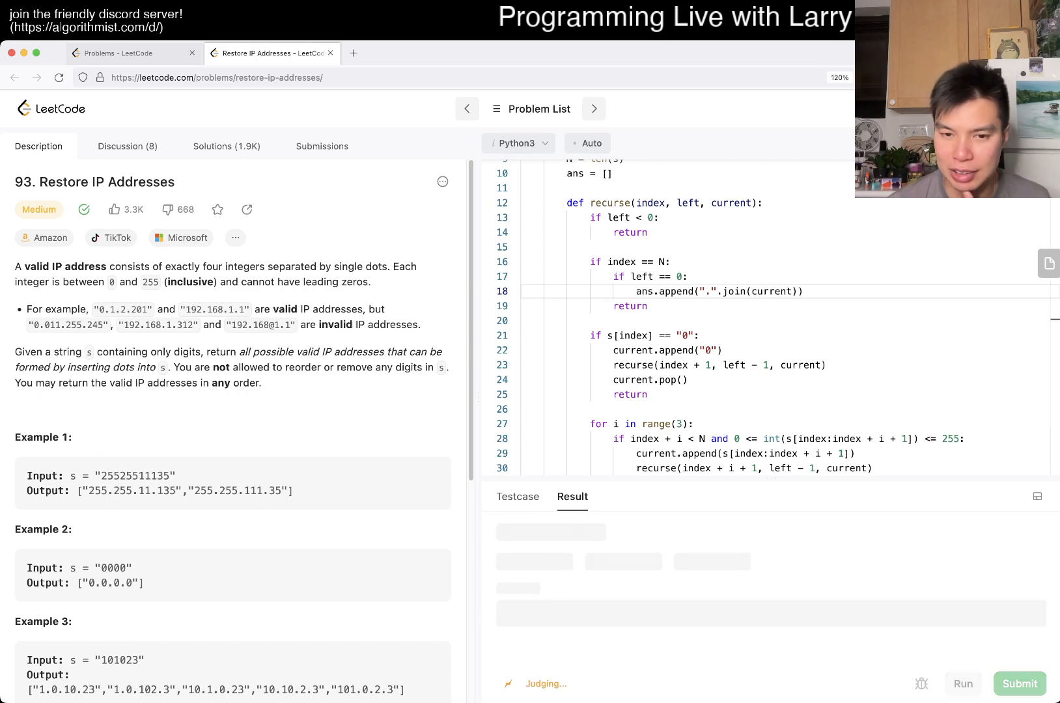
click(1020, 683)
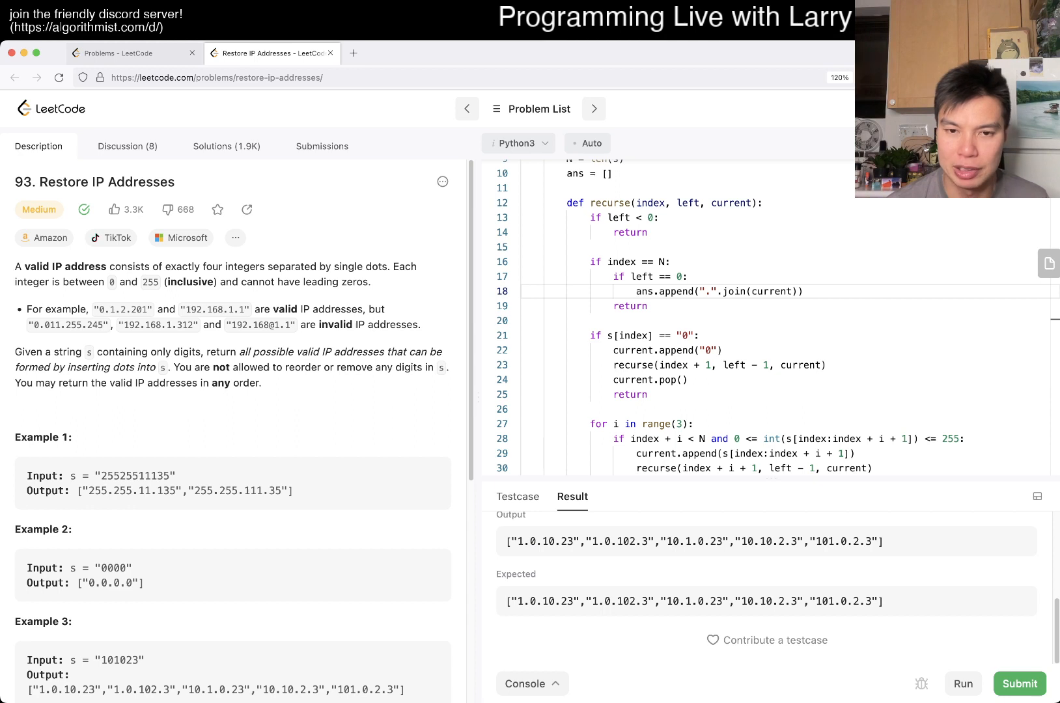
click(1019, 684)
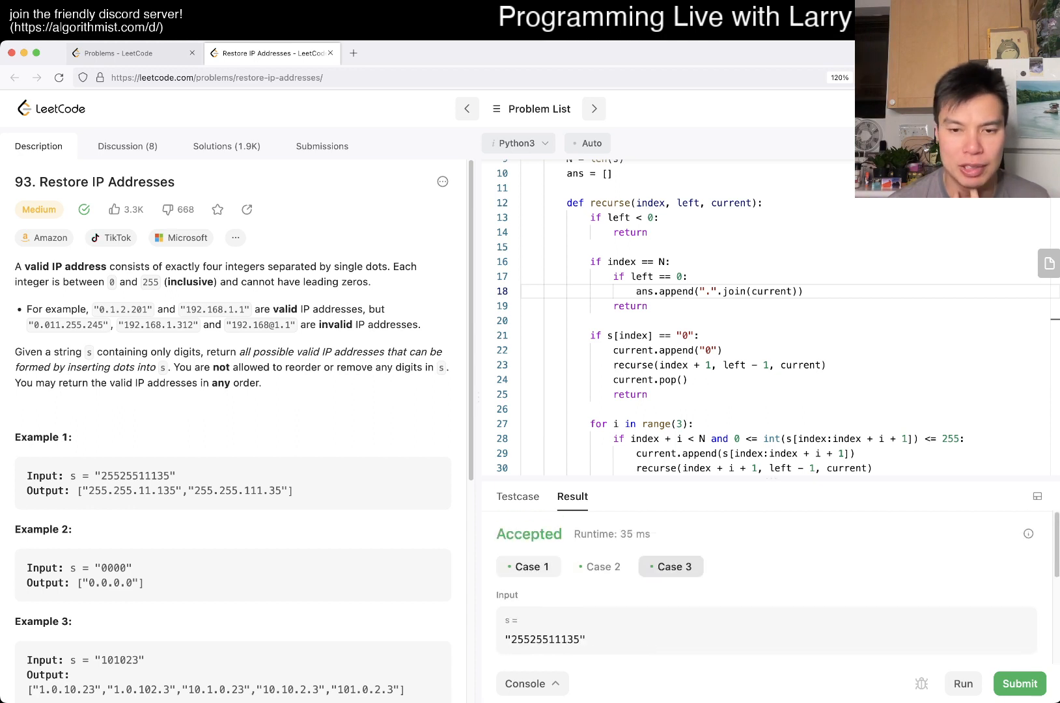
click(670, 566)
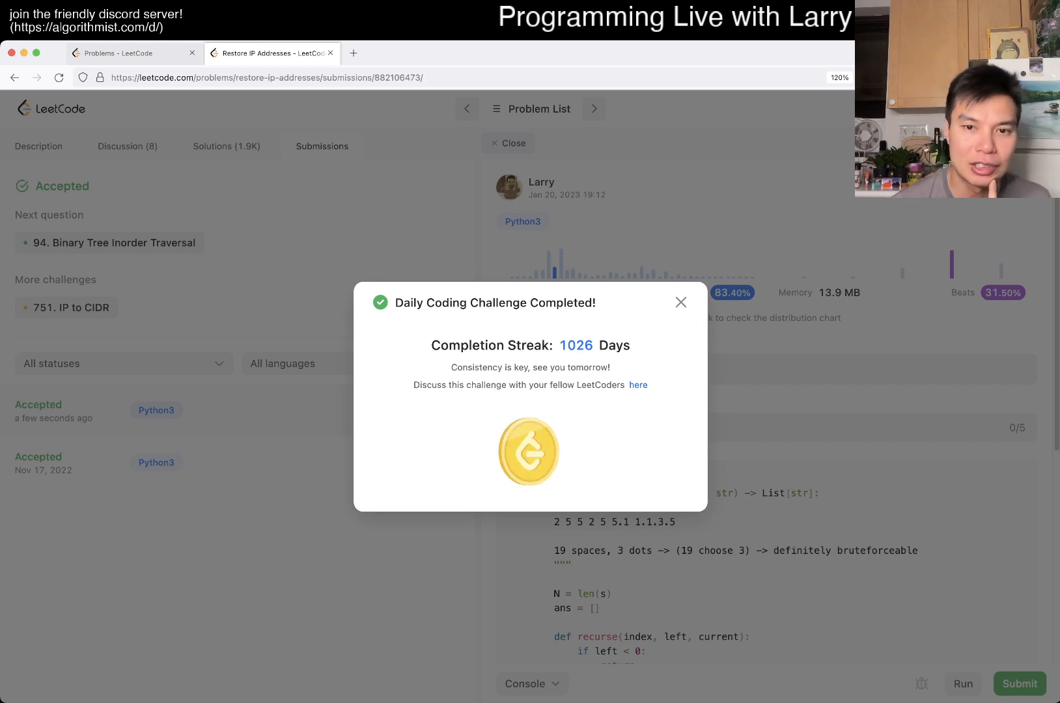
Step: Dismiss the streak notice and revisit the brute-force note against the length-20 constraint
click(682, 303)
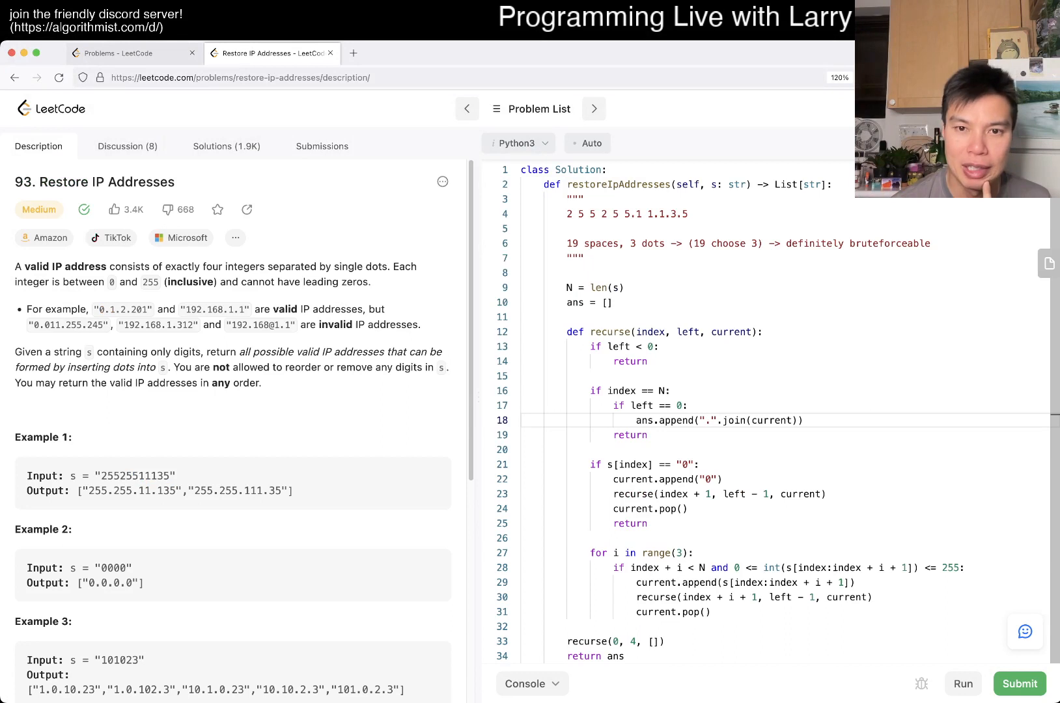
drag(566, 244, 873, 243)
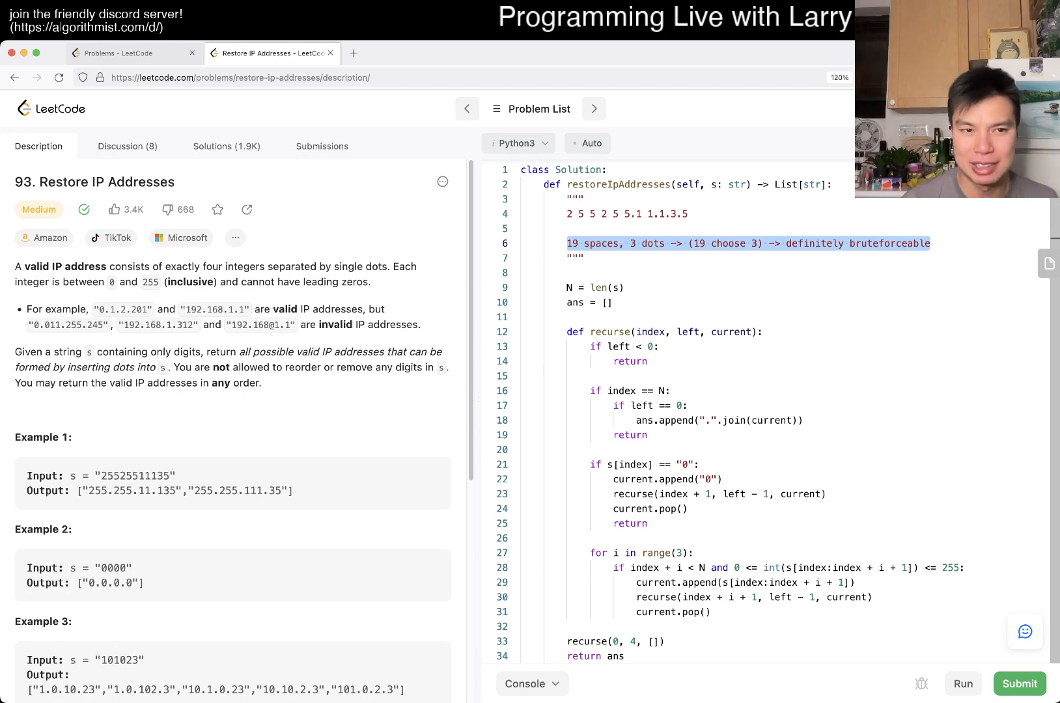
scroll(down, 3)
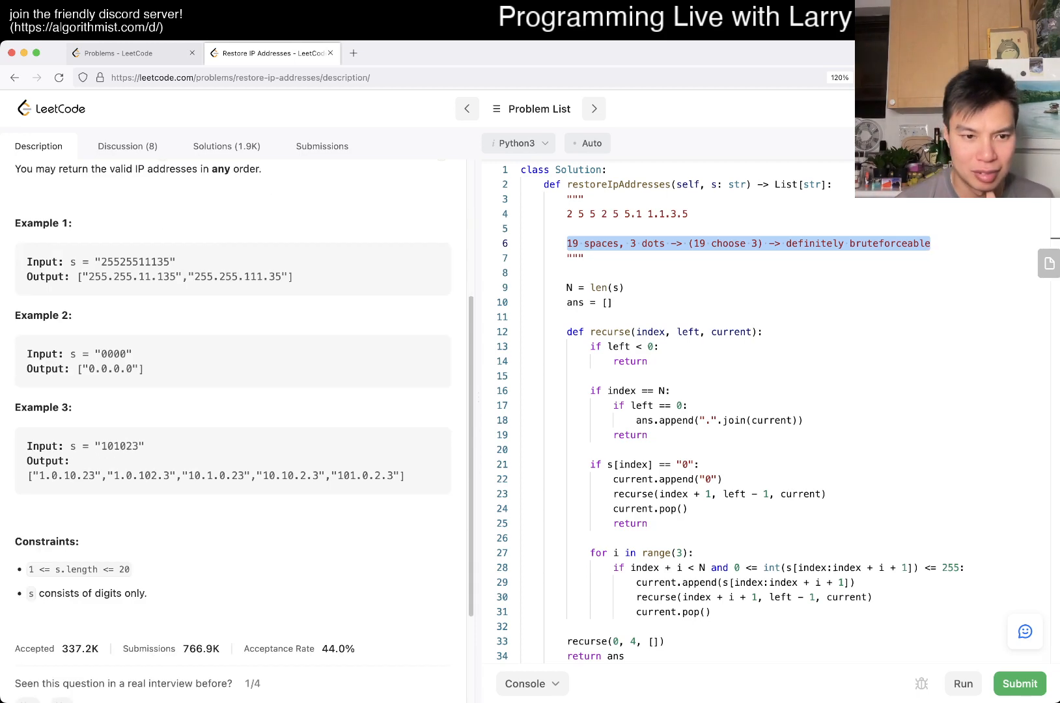
double_click(123, 569)
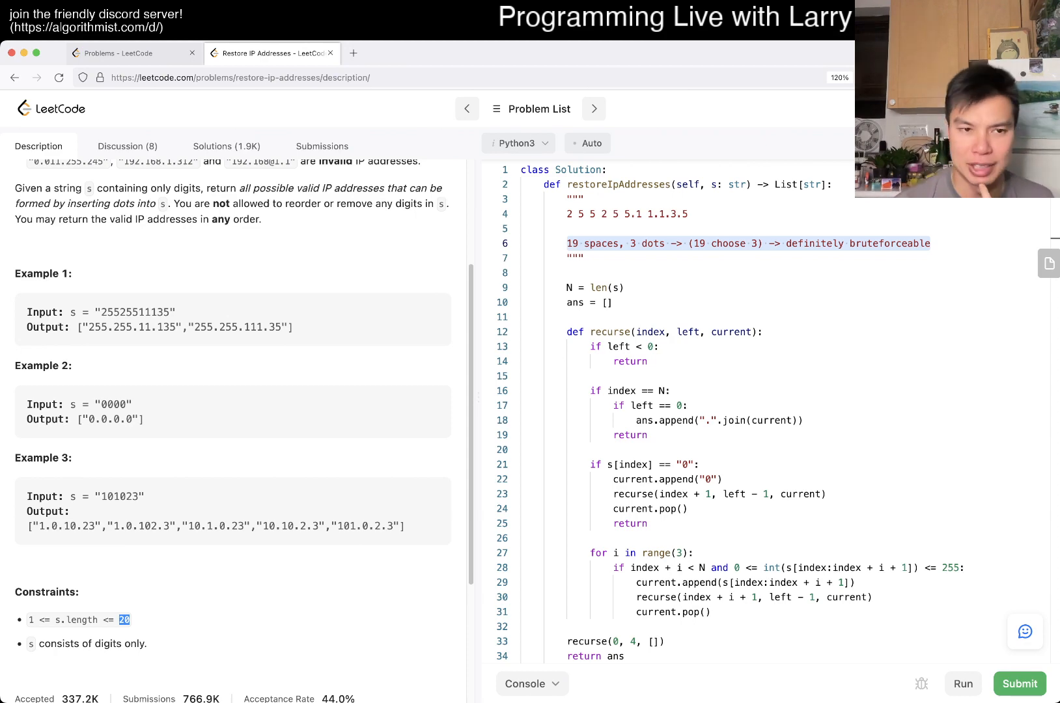
scroll(down, 3)
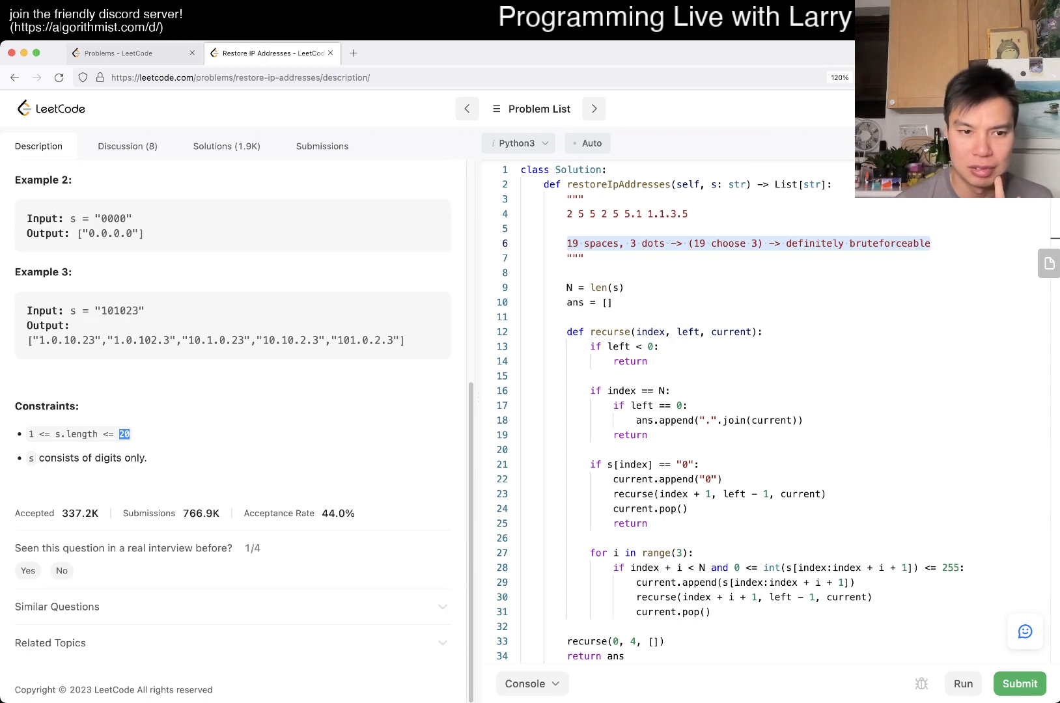